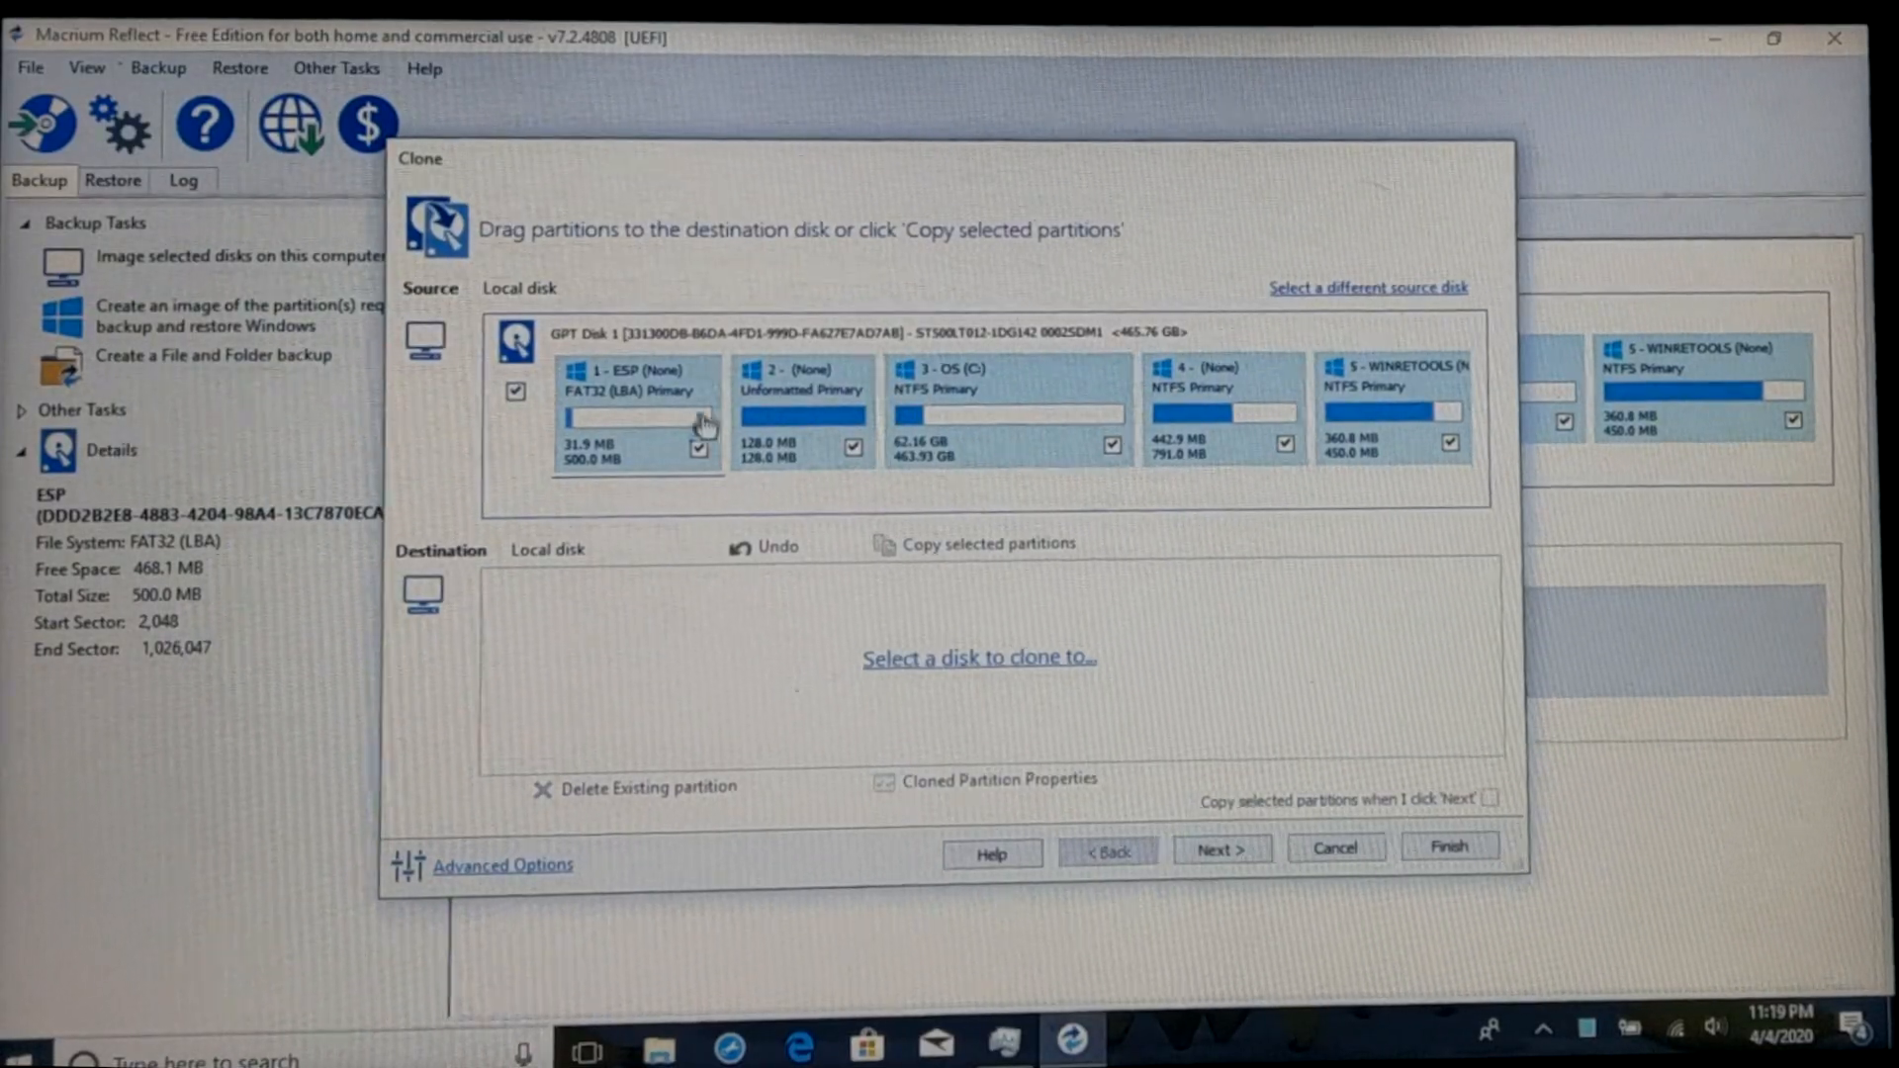
# Choose the new 447 GB disk as destination and copy the selected partitions onto it, dismissing the space warning.
pyautogui.click(977, 659)
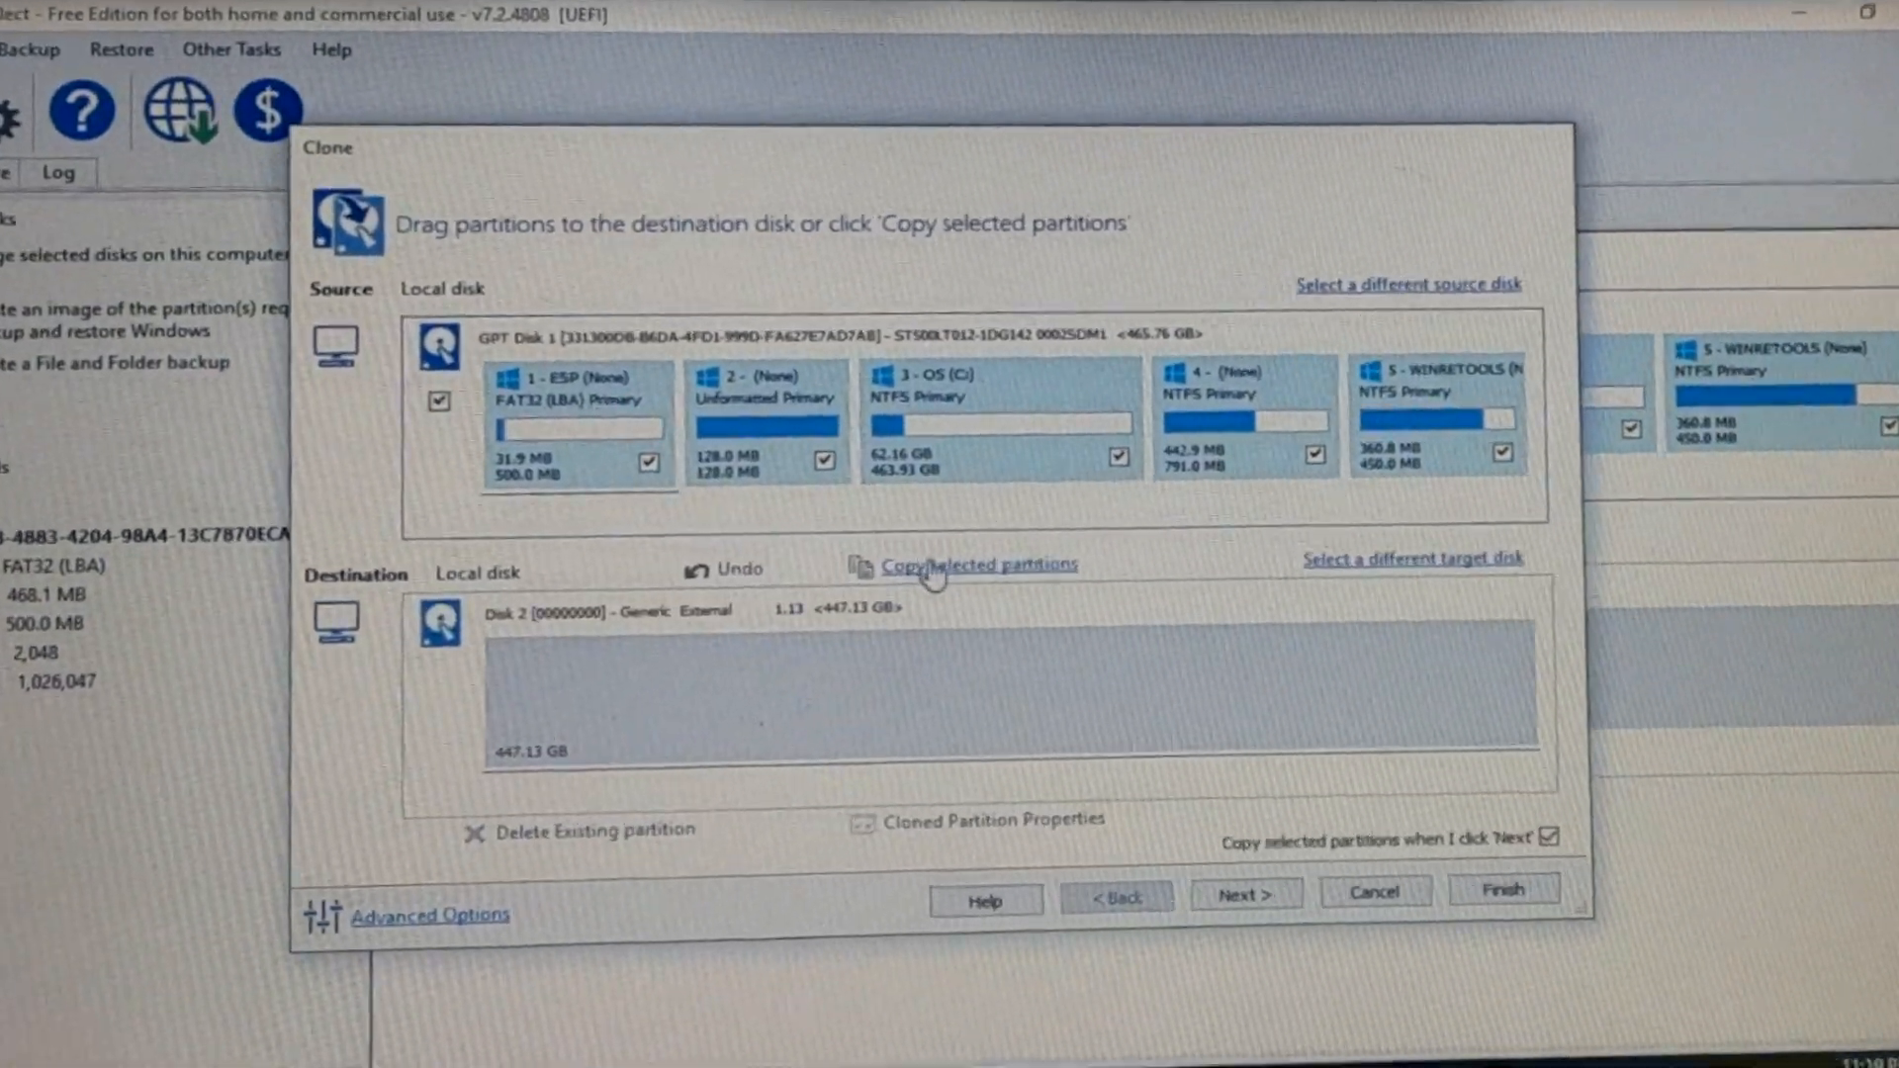
pyautogui.click(977, 566)
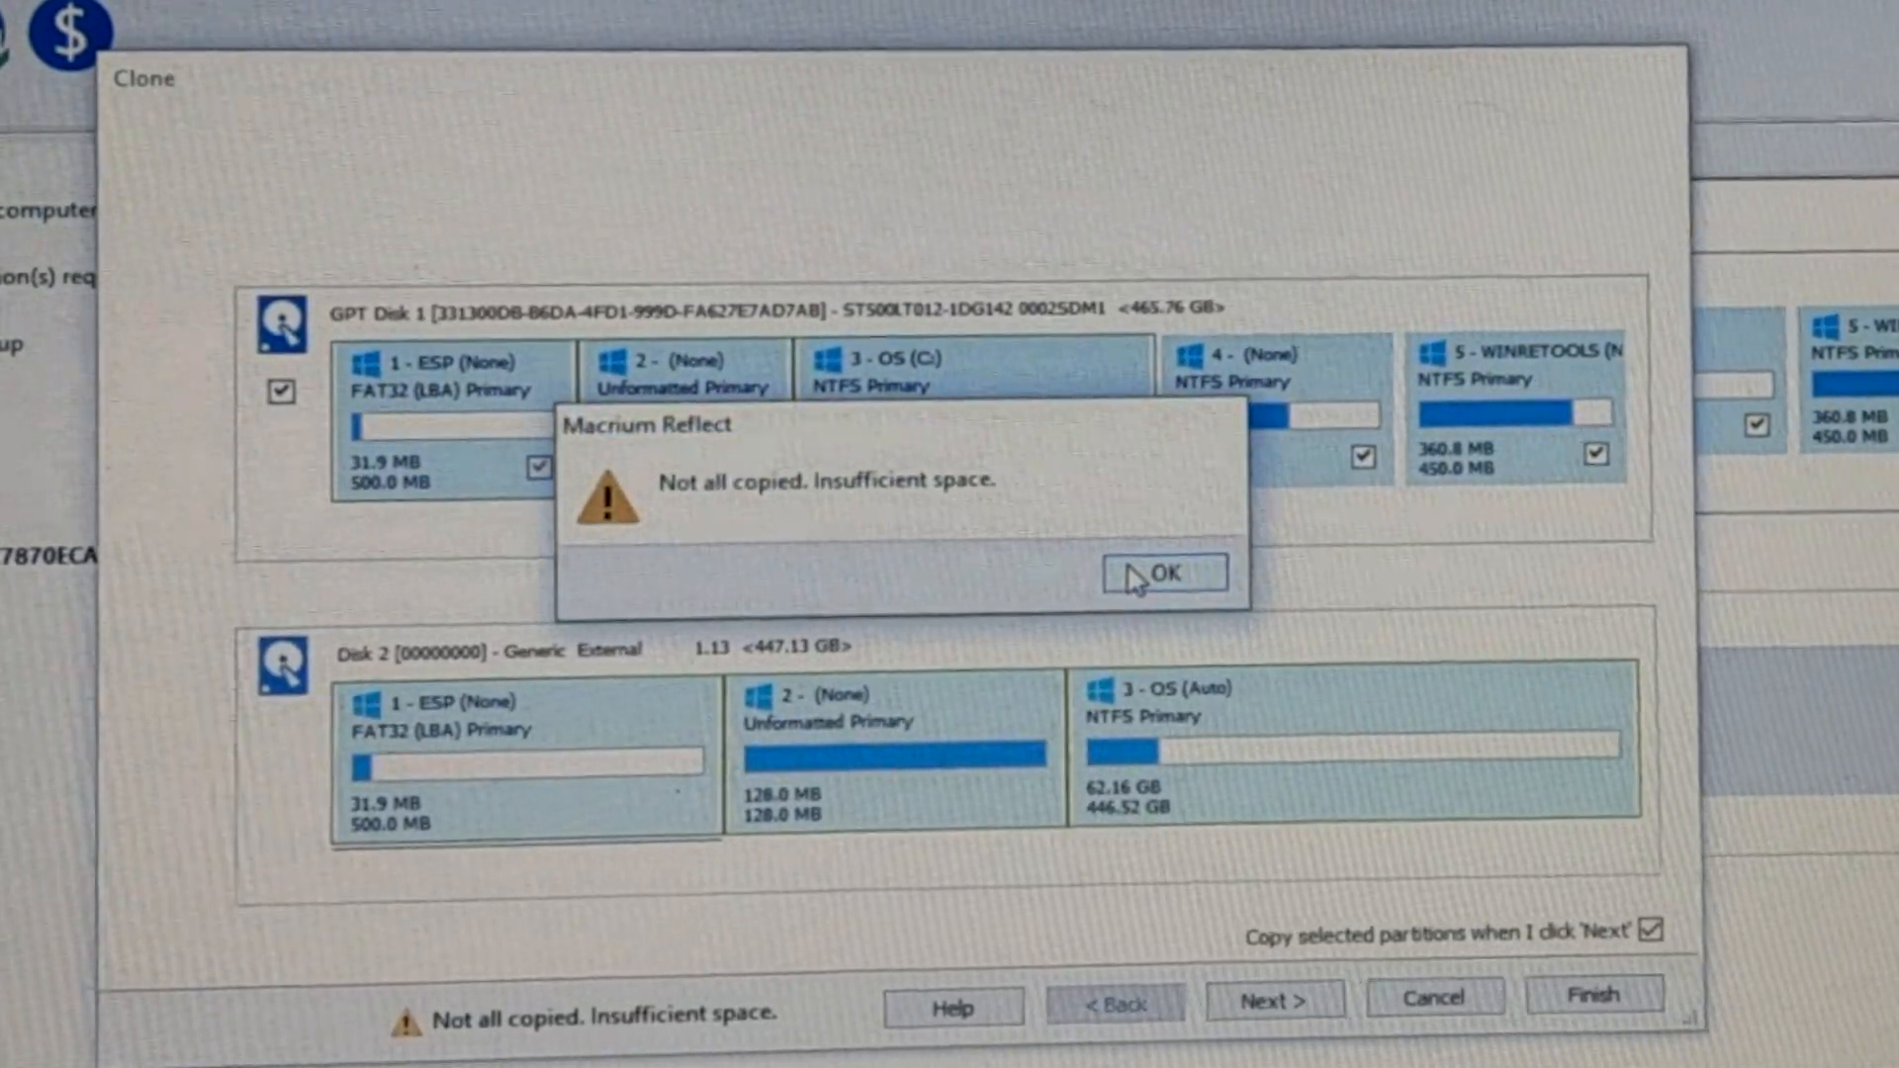
pyautogui.click(1166, 572)
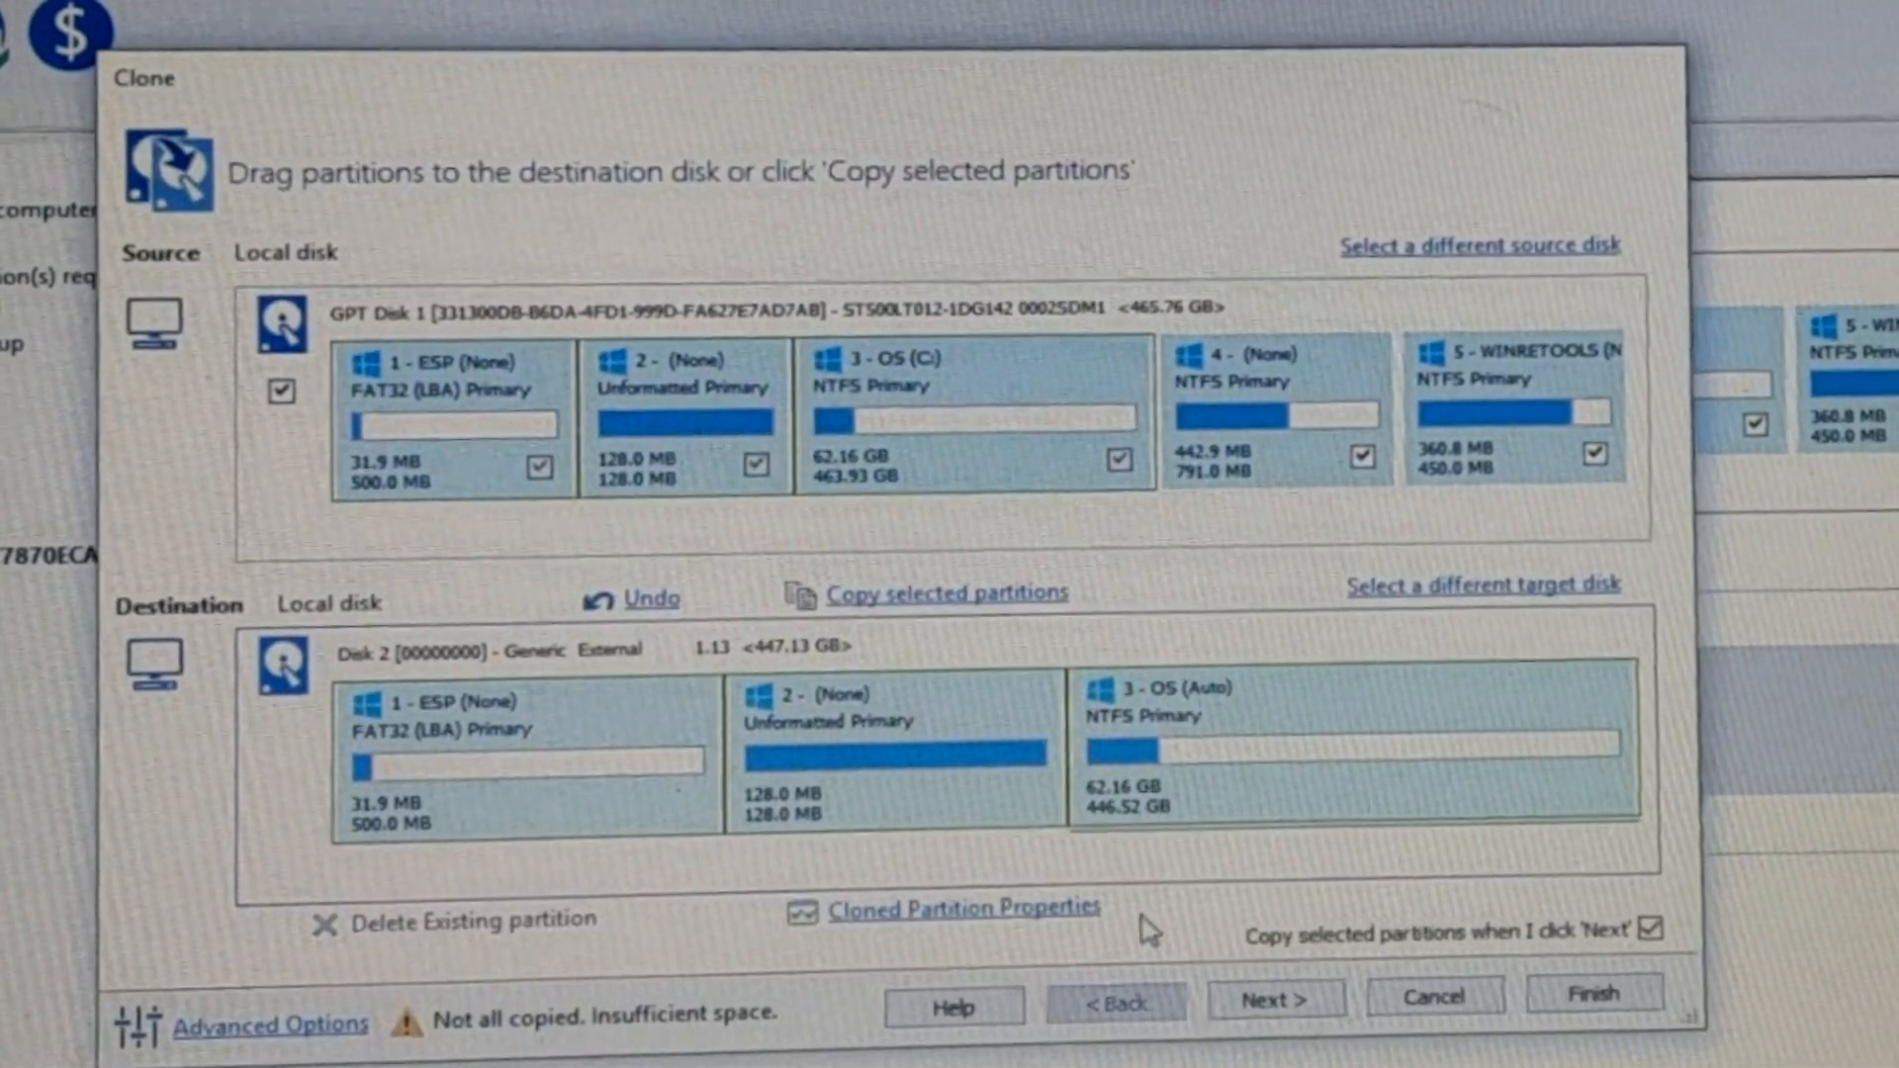
# Shrink the cloned OS partition in Cloned Partition Properties so all partitions fit.
pyautogui.click(951, 906)
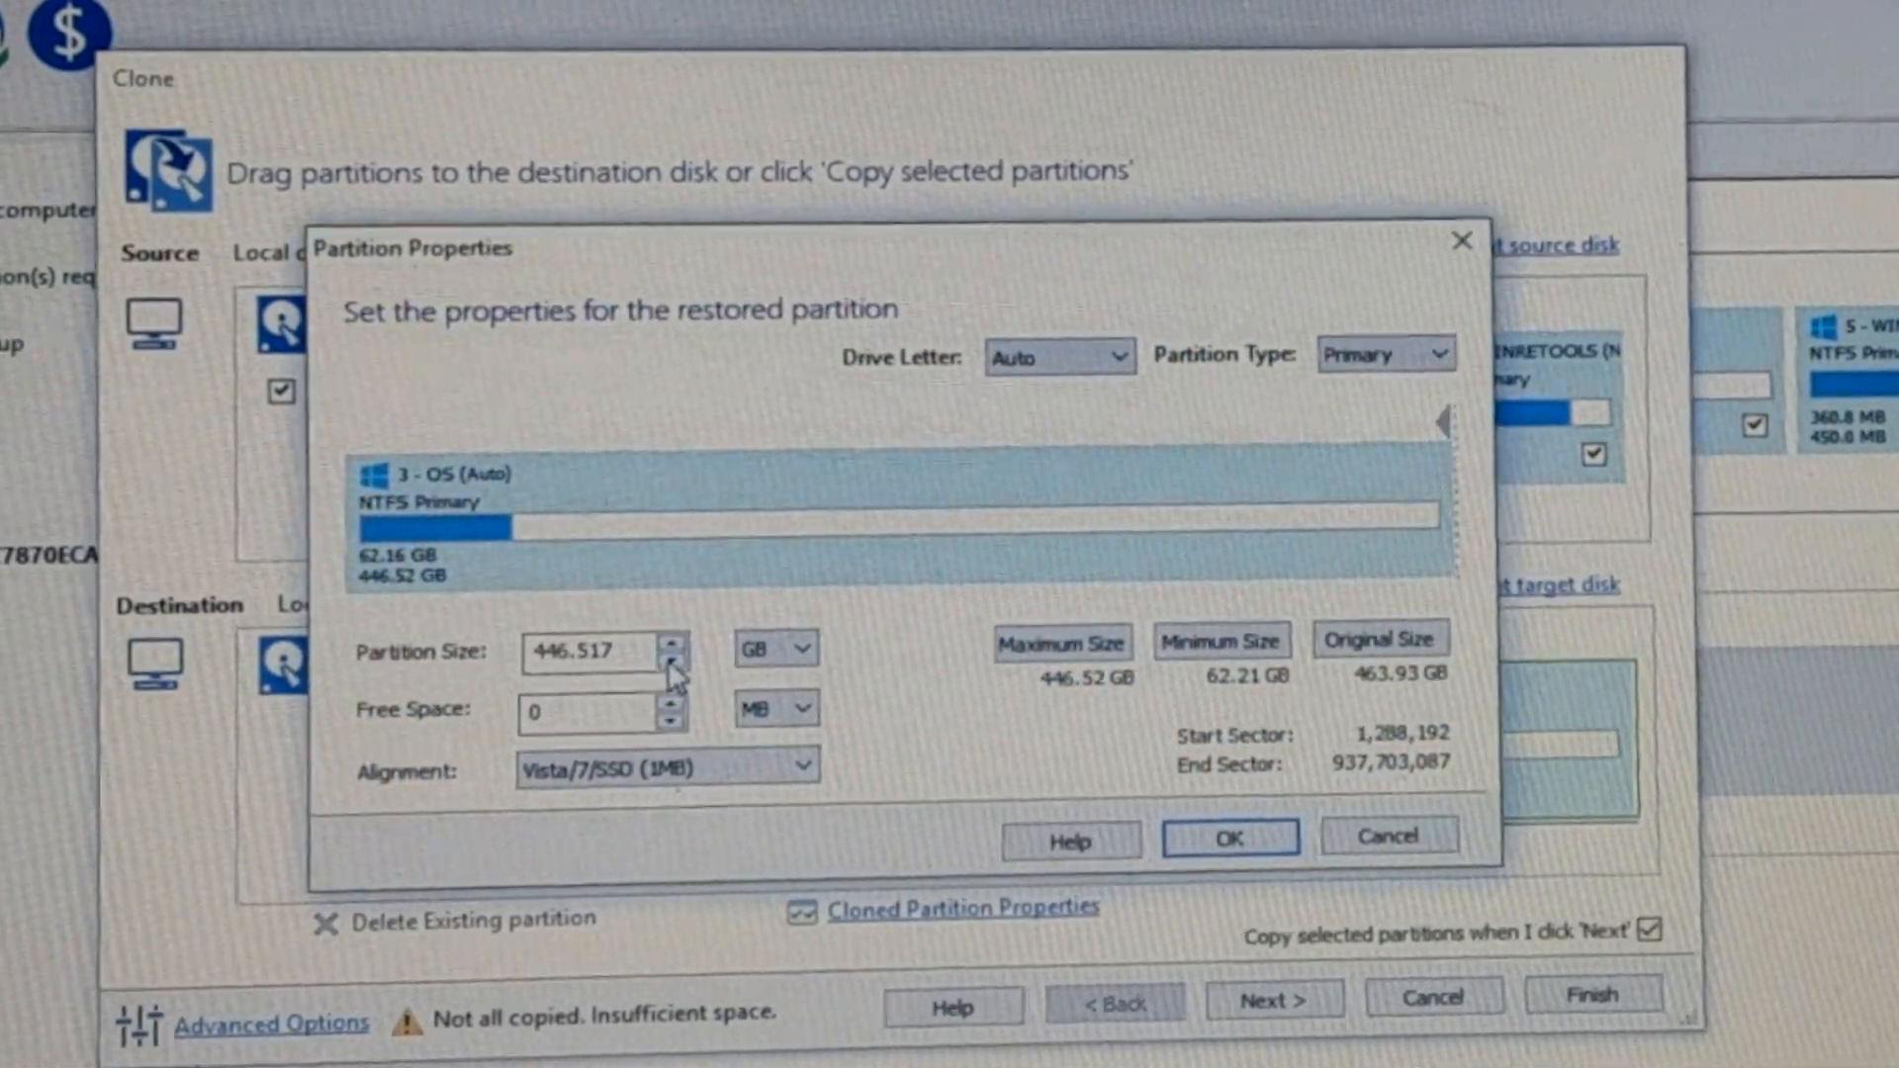
pyautogui.click(1231, 837)
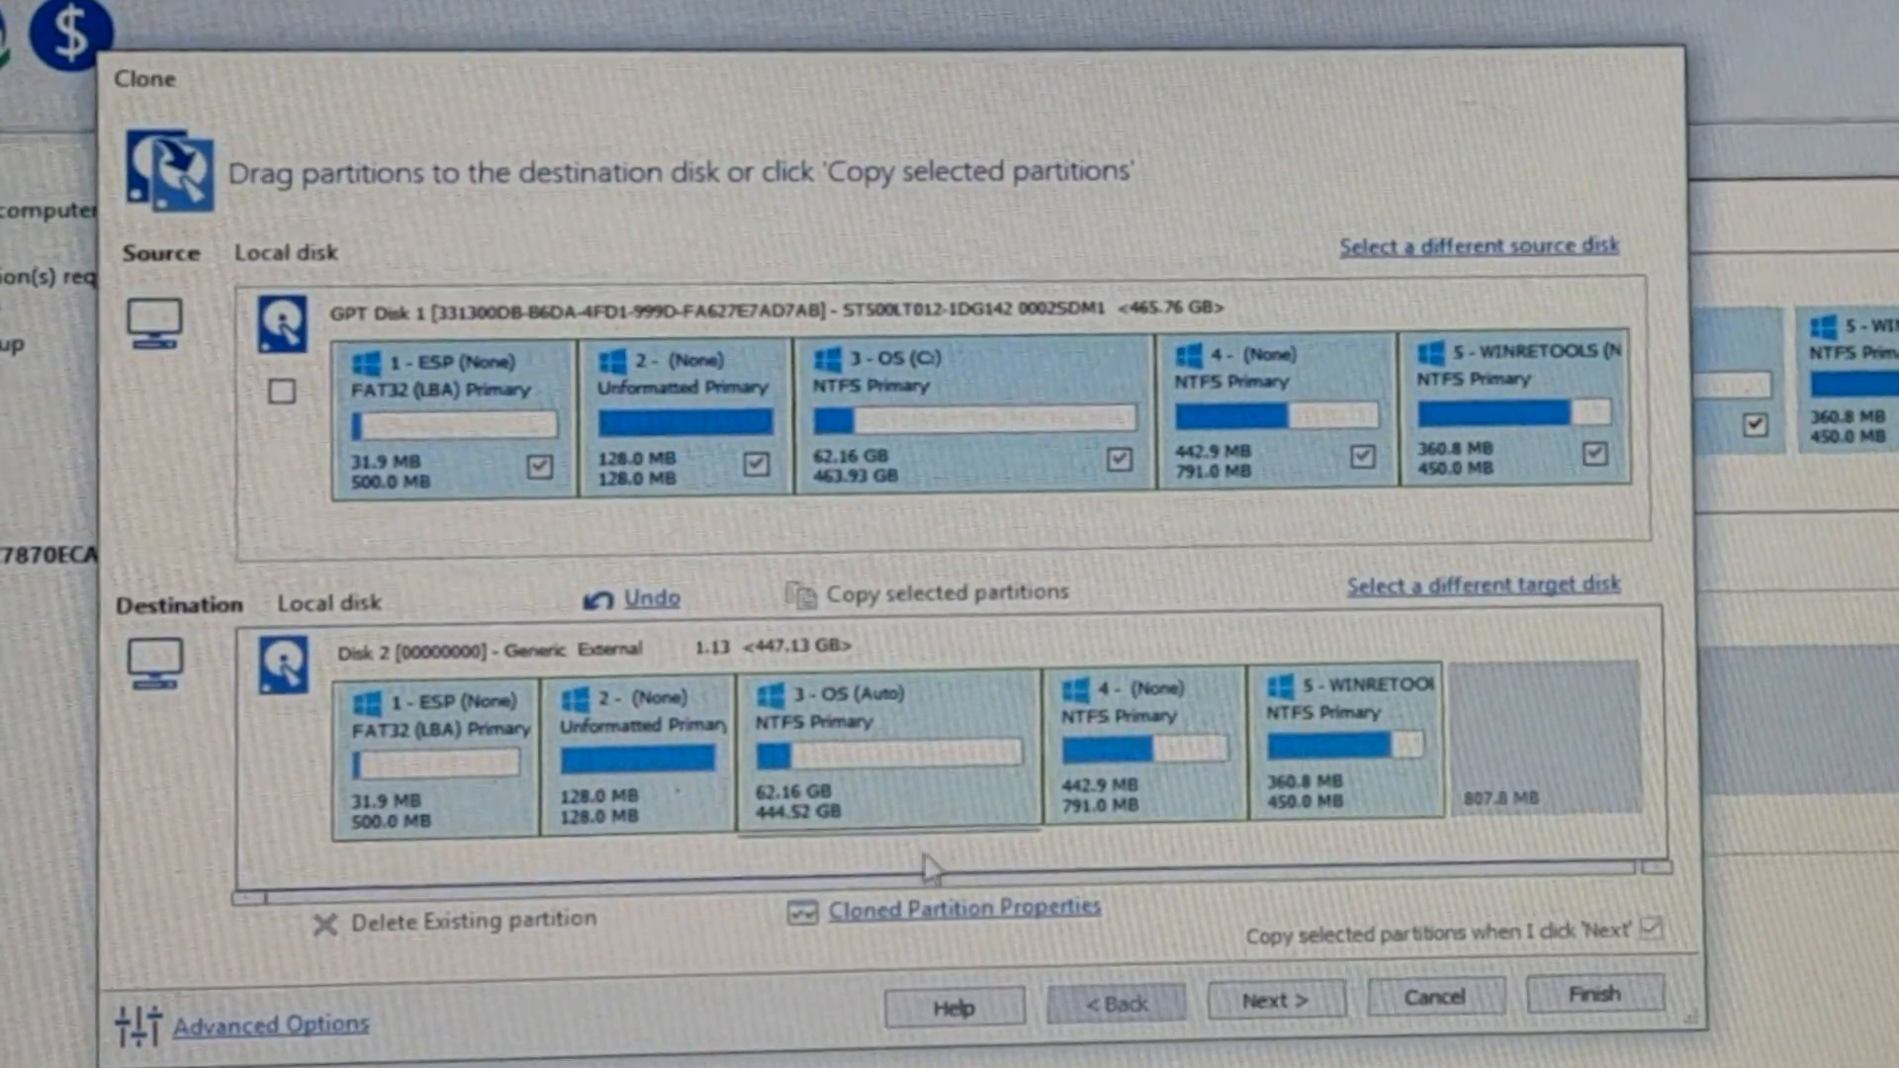
pyautogui.click(965, 909)
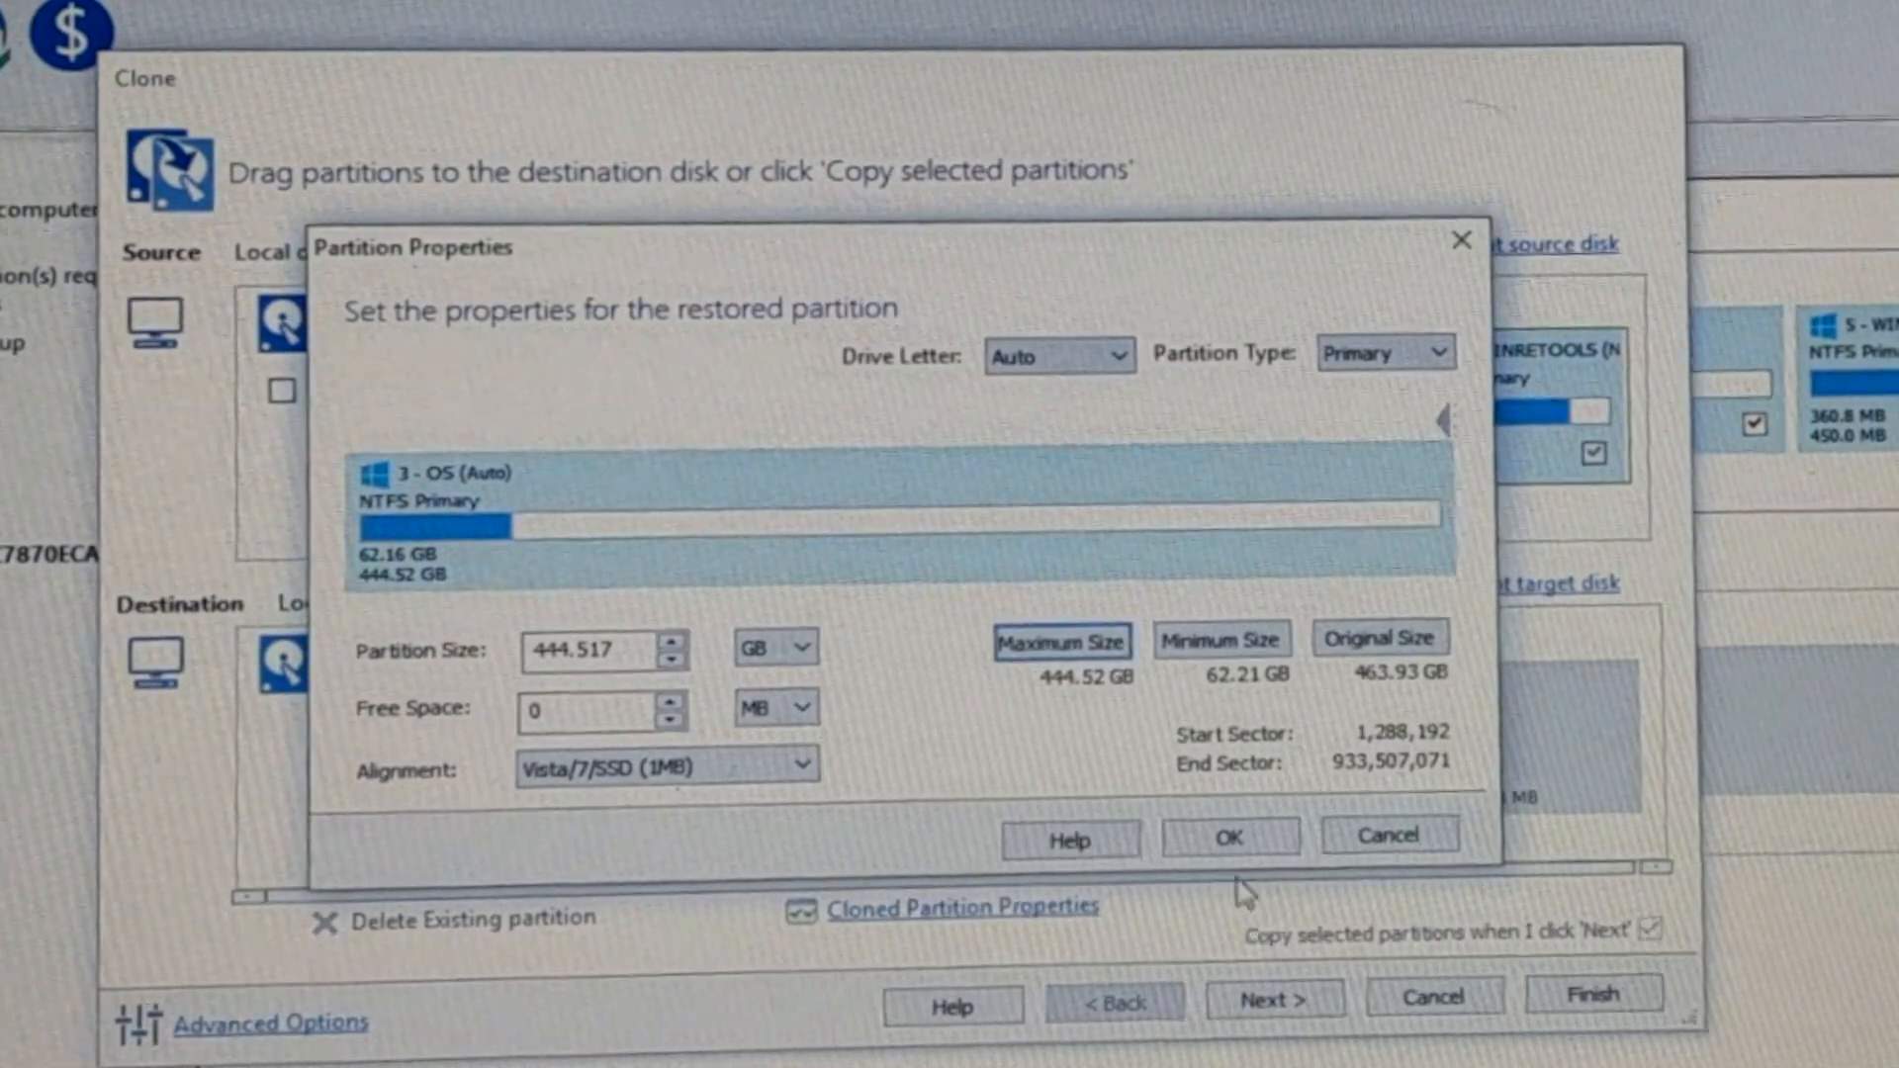
pyautogui.click(1231, 835)
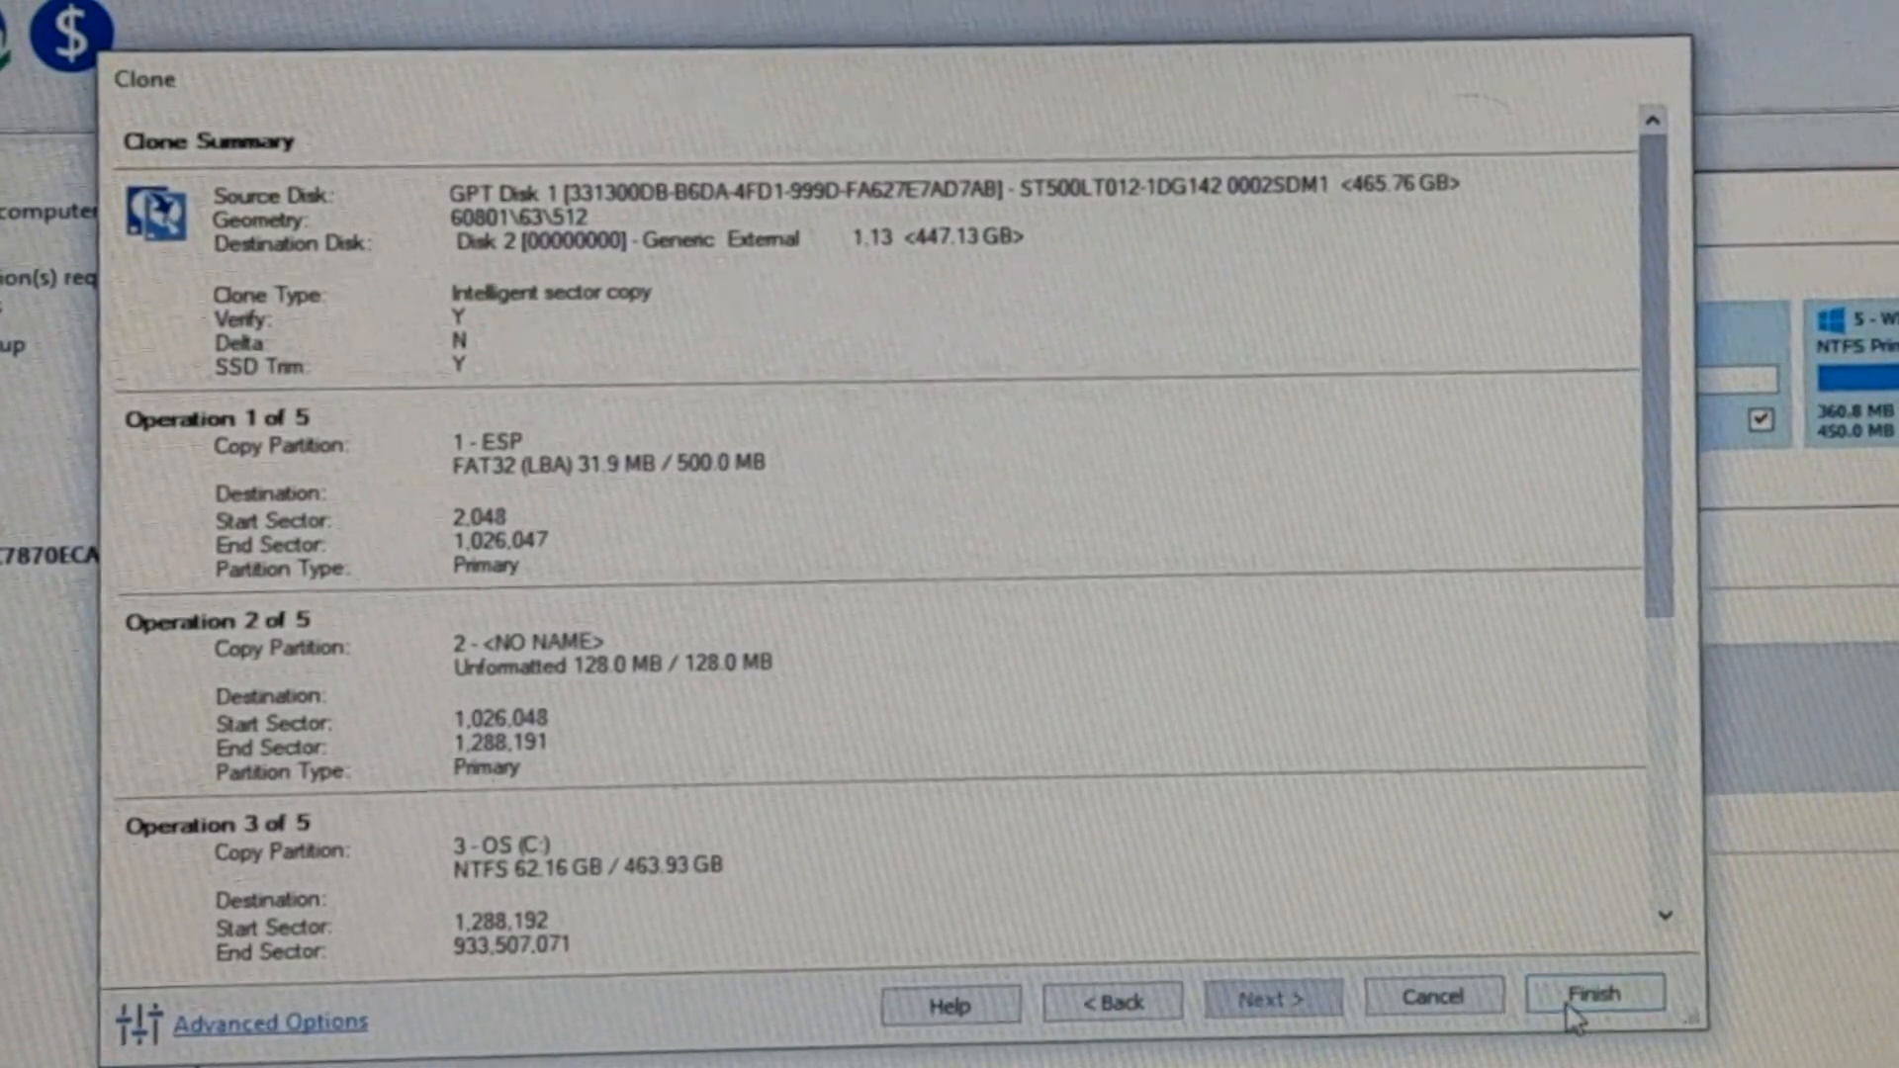
# Finish the clone setup, skip saving an XML definition, and start the clone.
pyautogui.click(1591, 991)
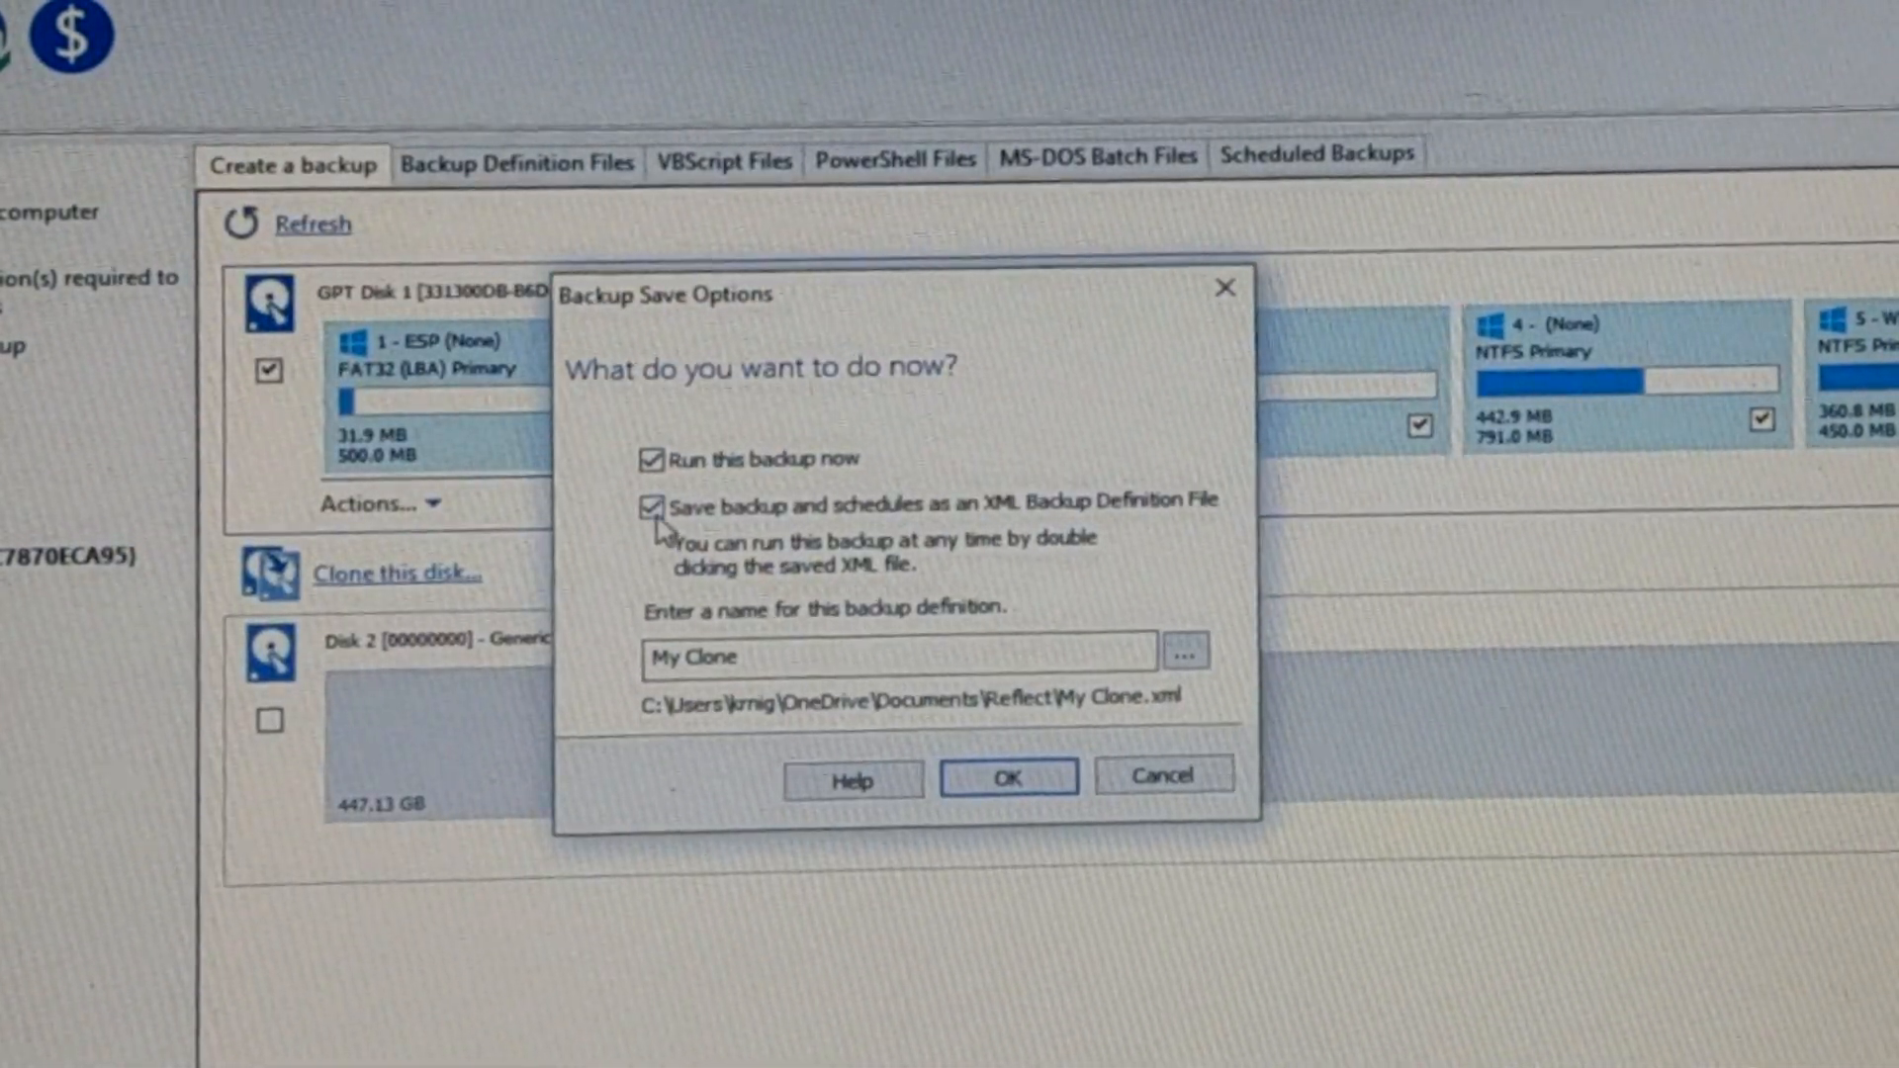
pyautogui.click(651, 507)
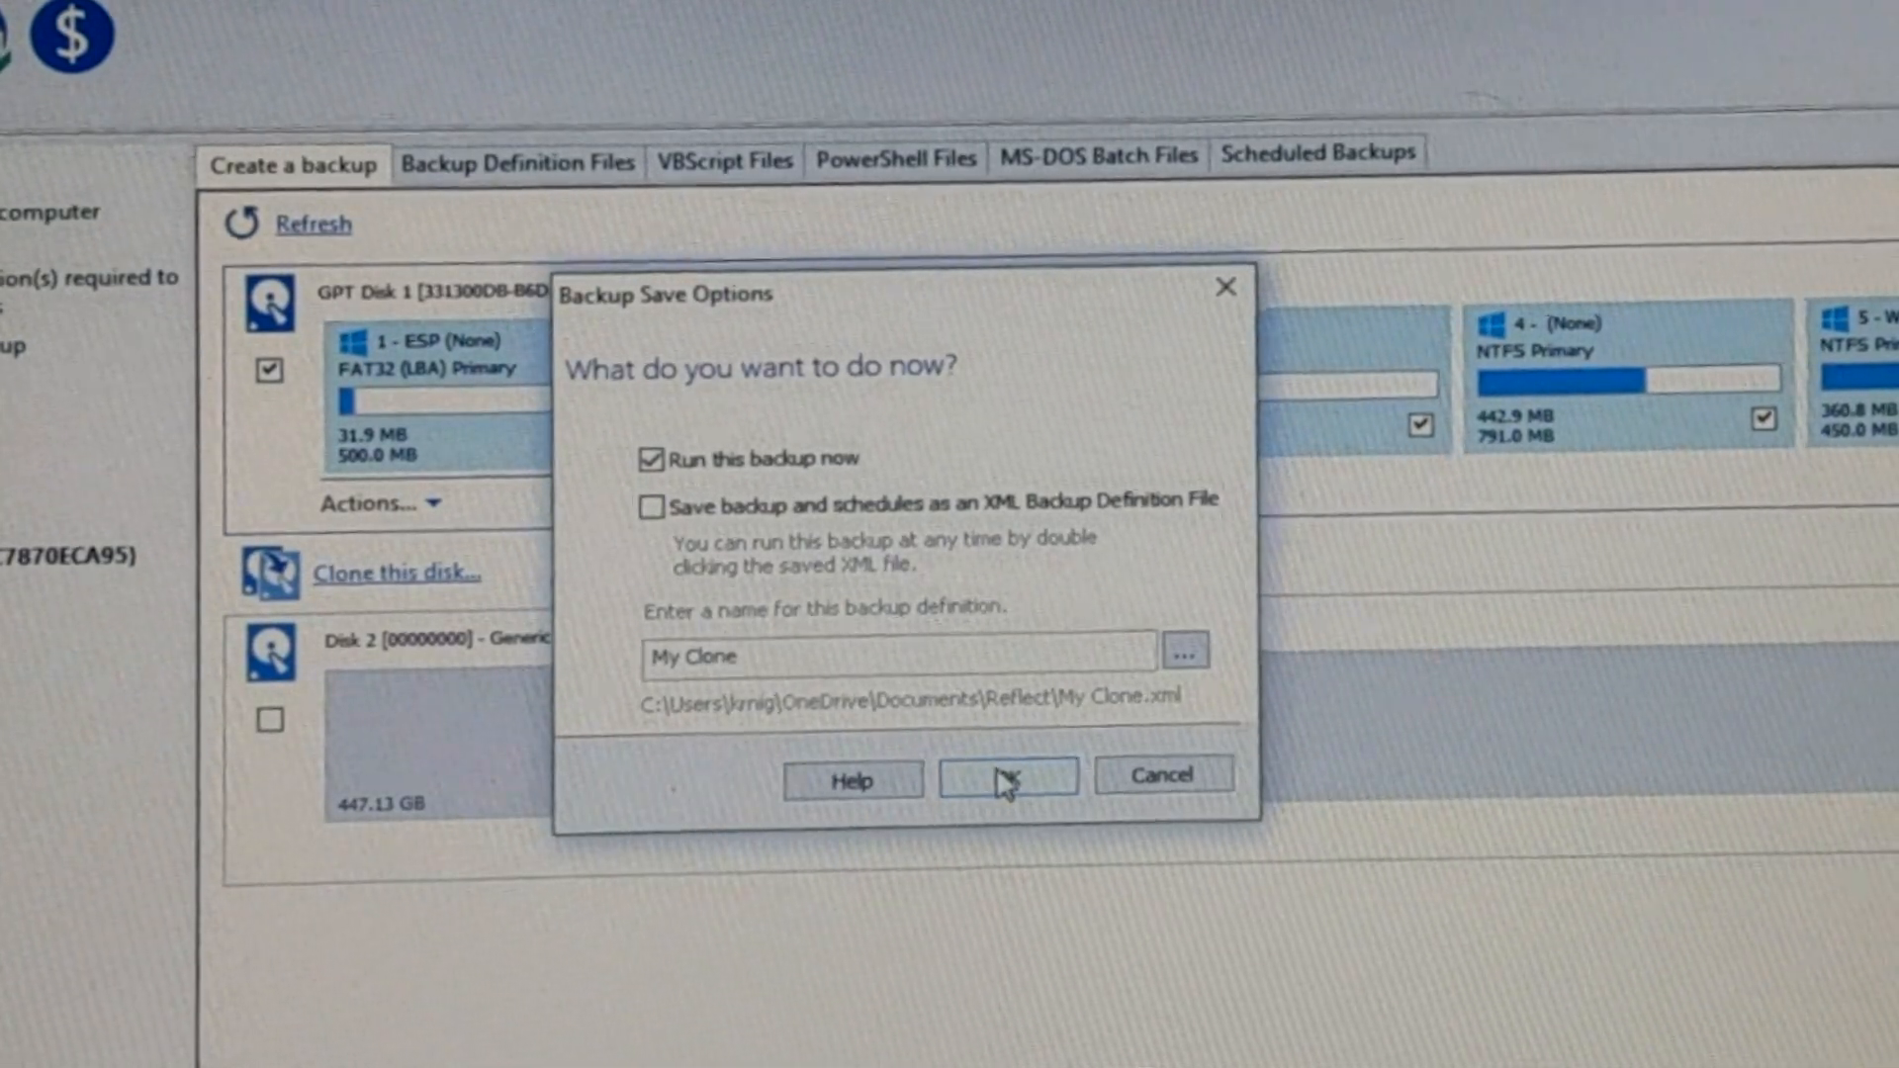
pyautogui.click(1007, 777)
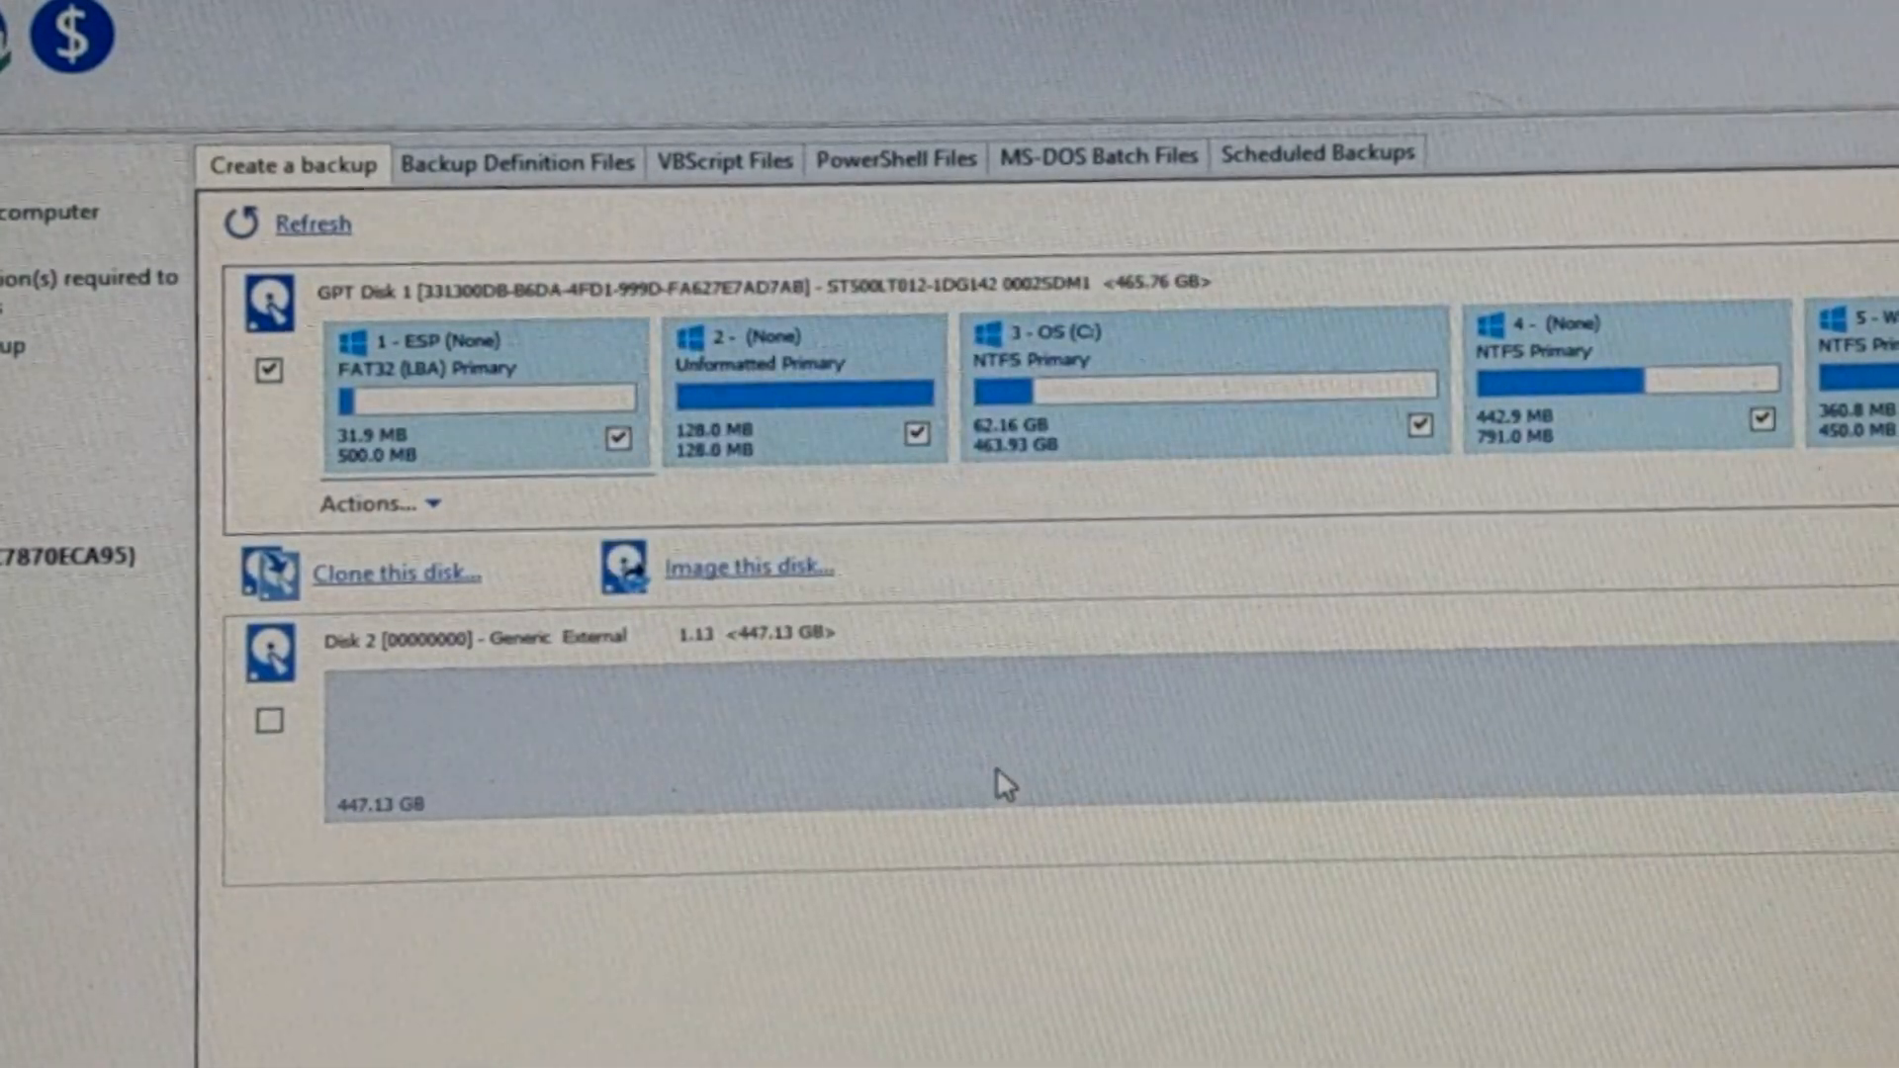
pyautogui.click(396, 574)
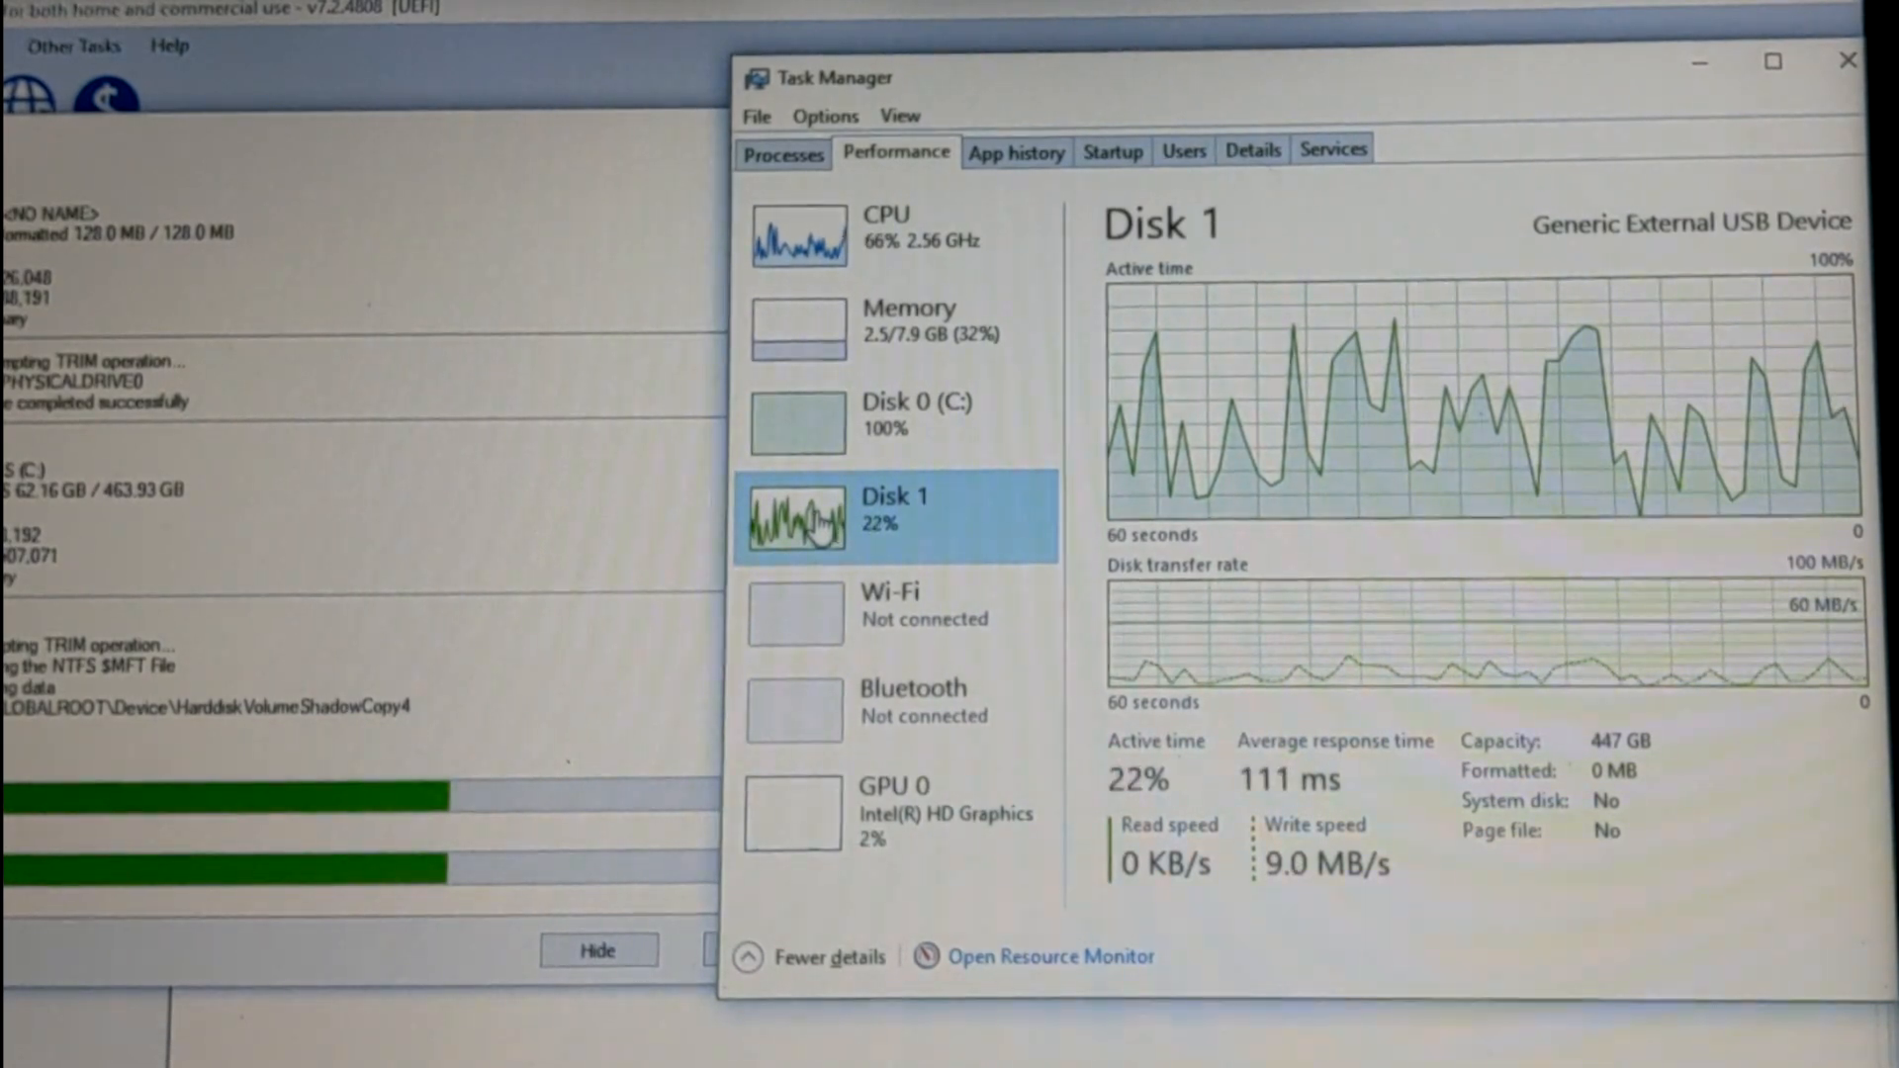
pyautogui.moveTo(902, 412)
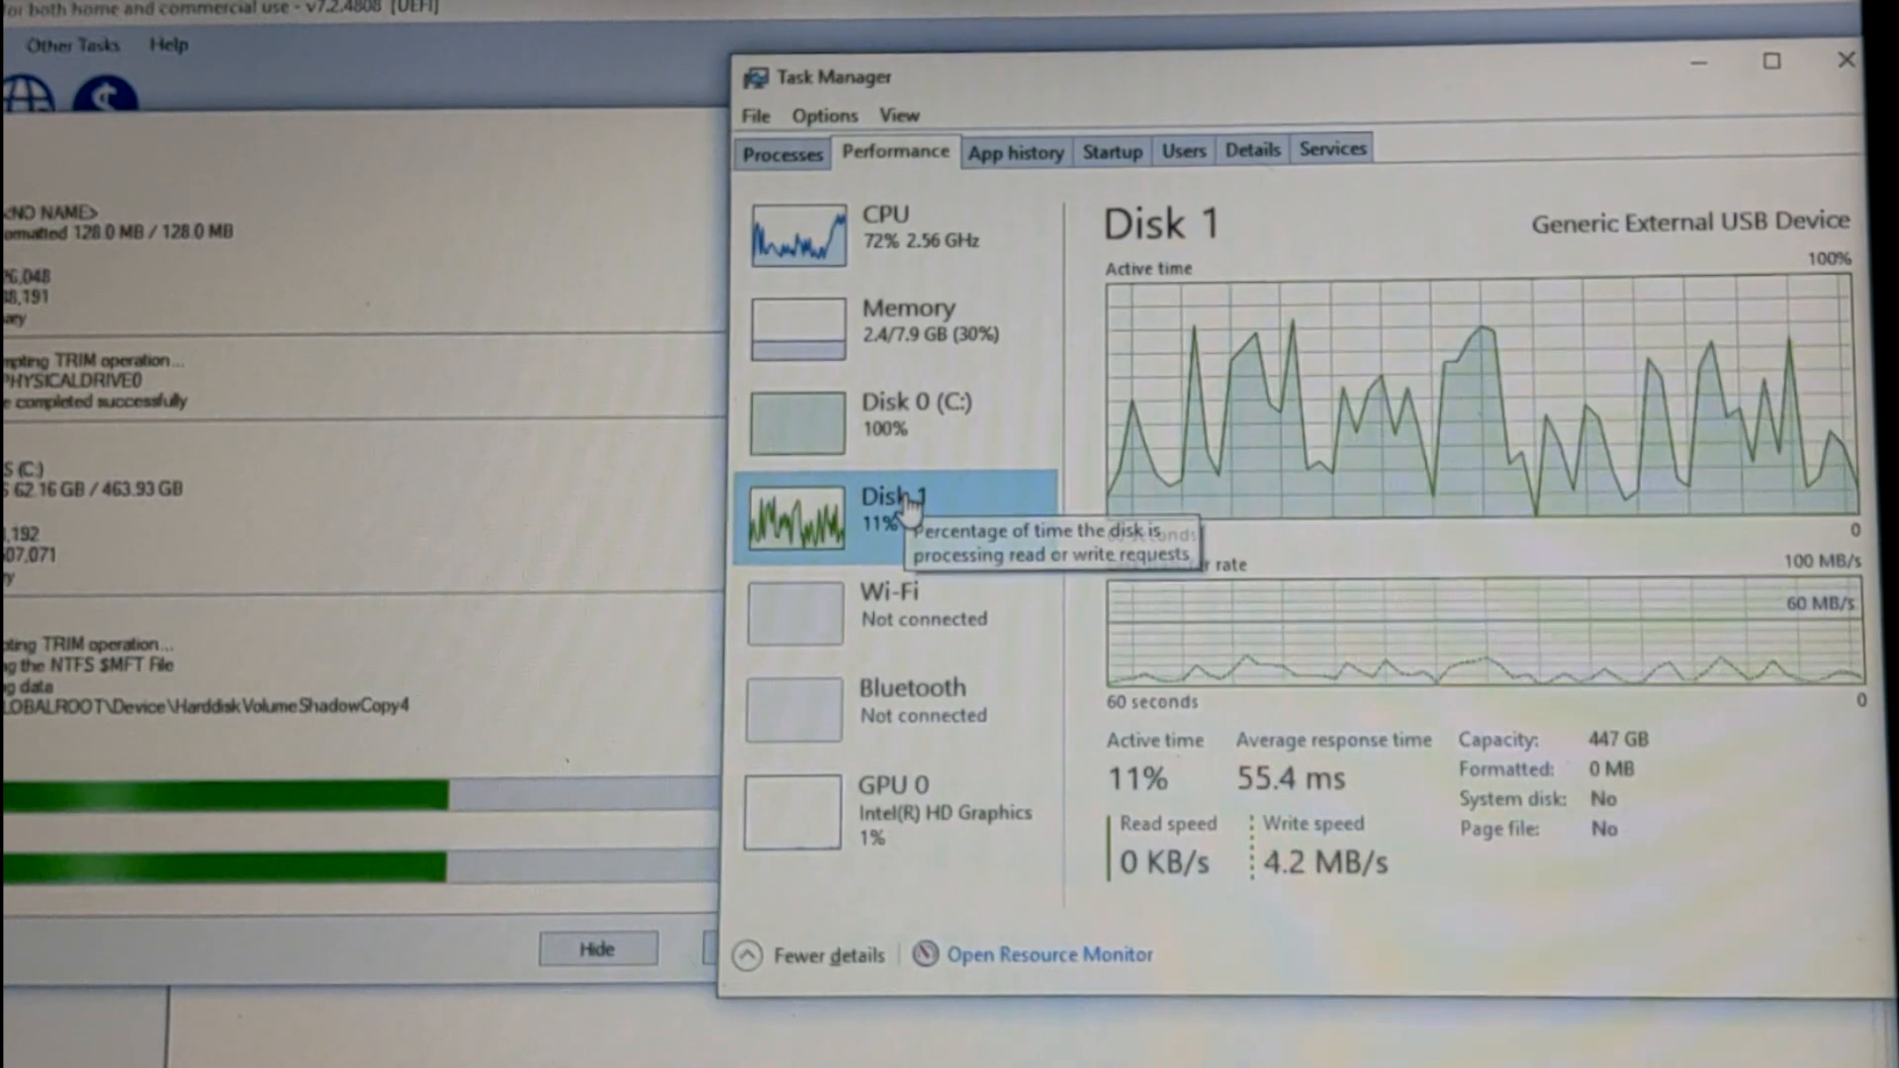
# Show the external 447 GB disk's activity graph while the clone writes to it.
pyautogui.click(916, 417)
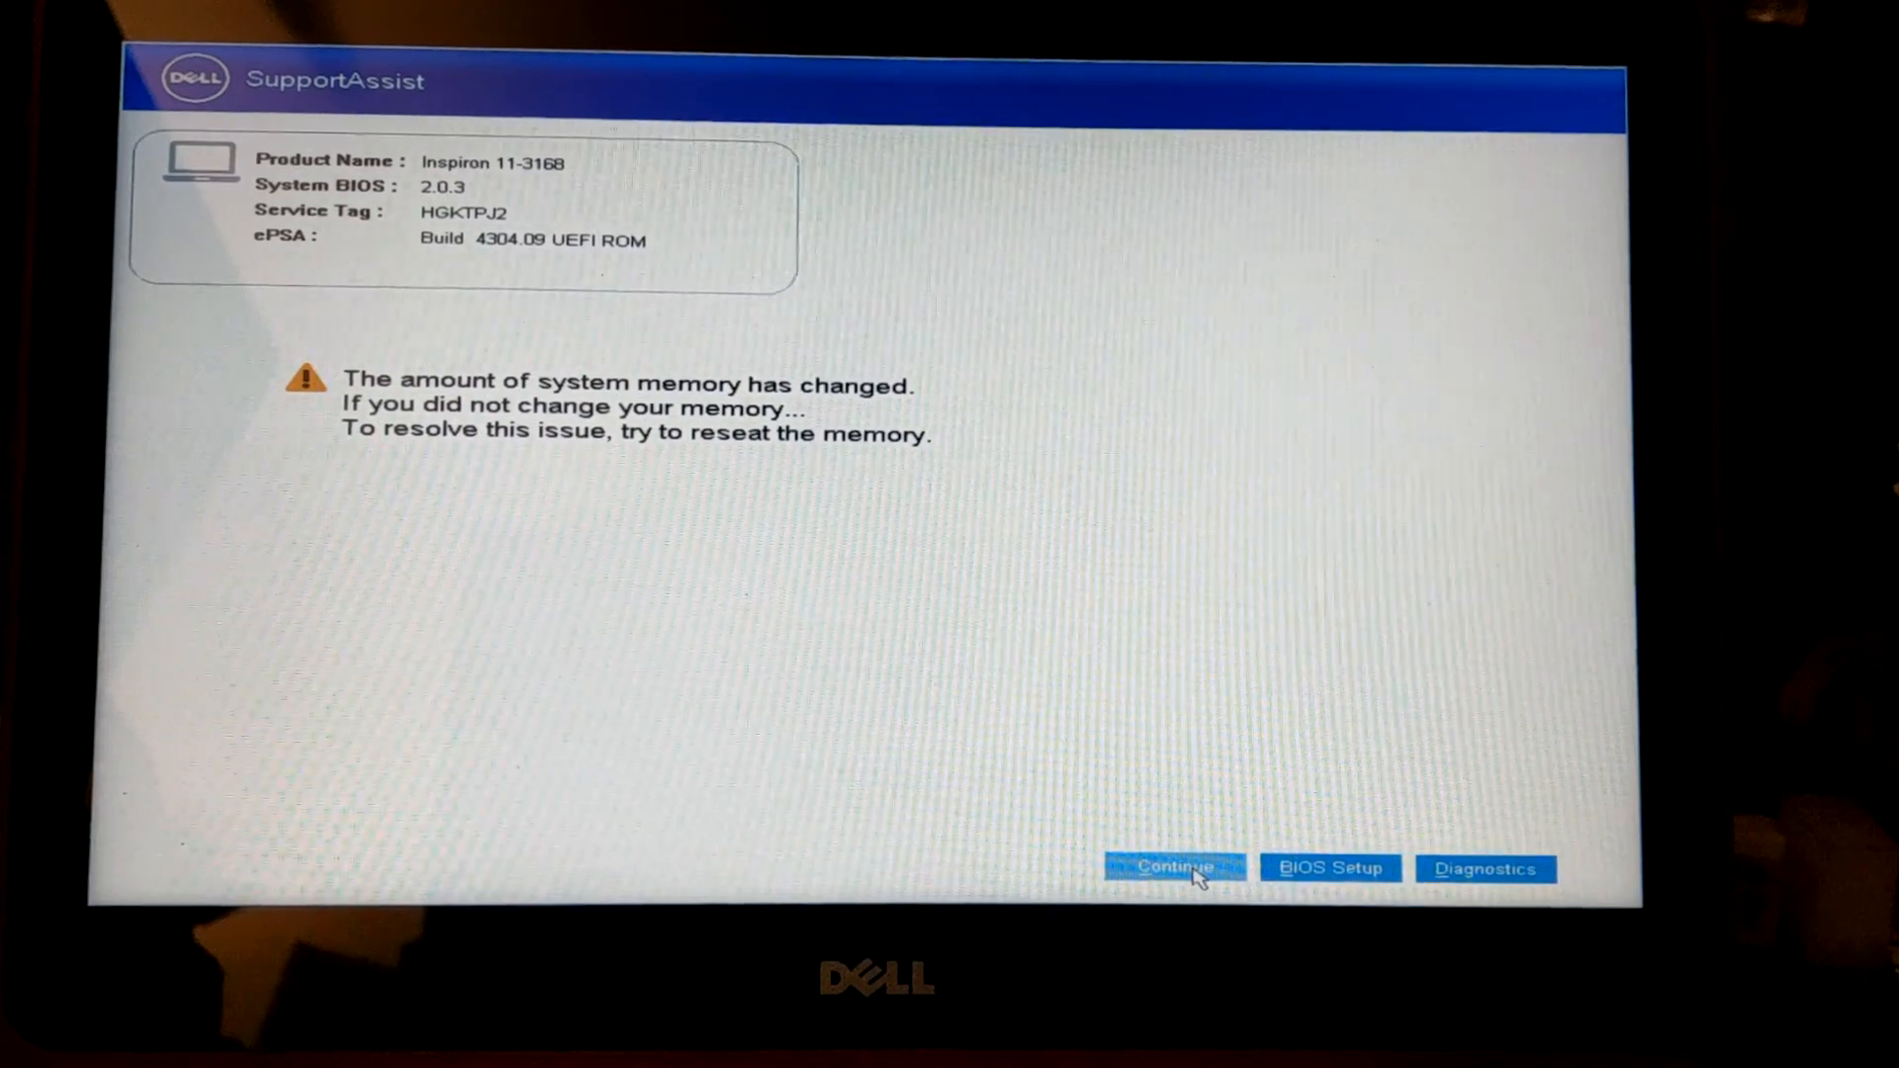
# Continue booting past the system-memory-changed warning.
pyautogui.click(1175, 866)
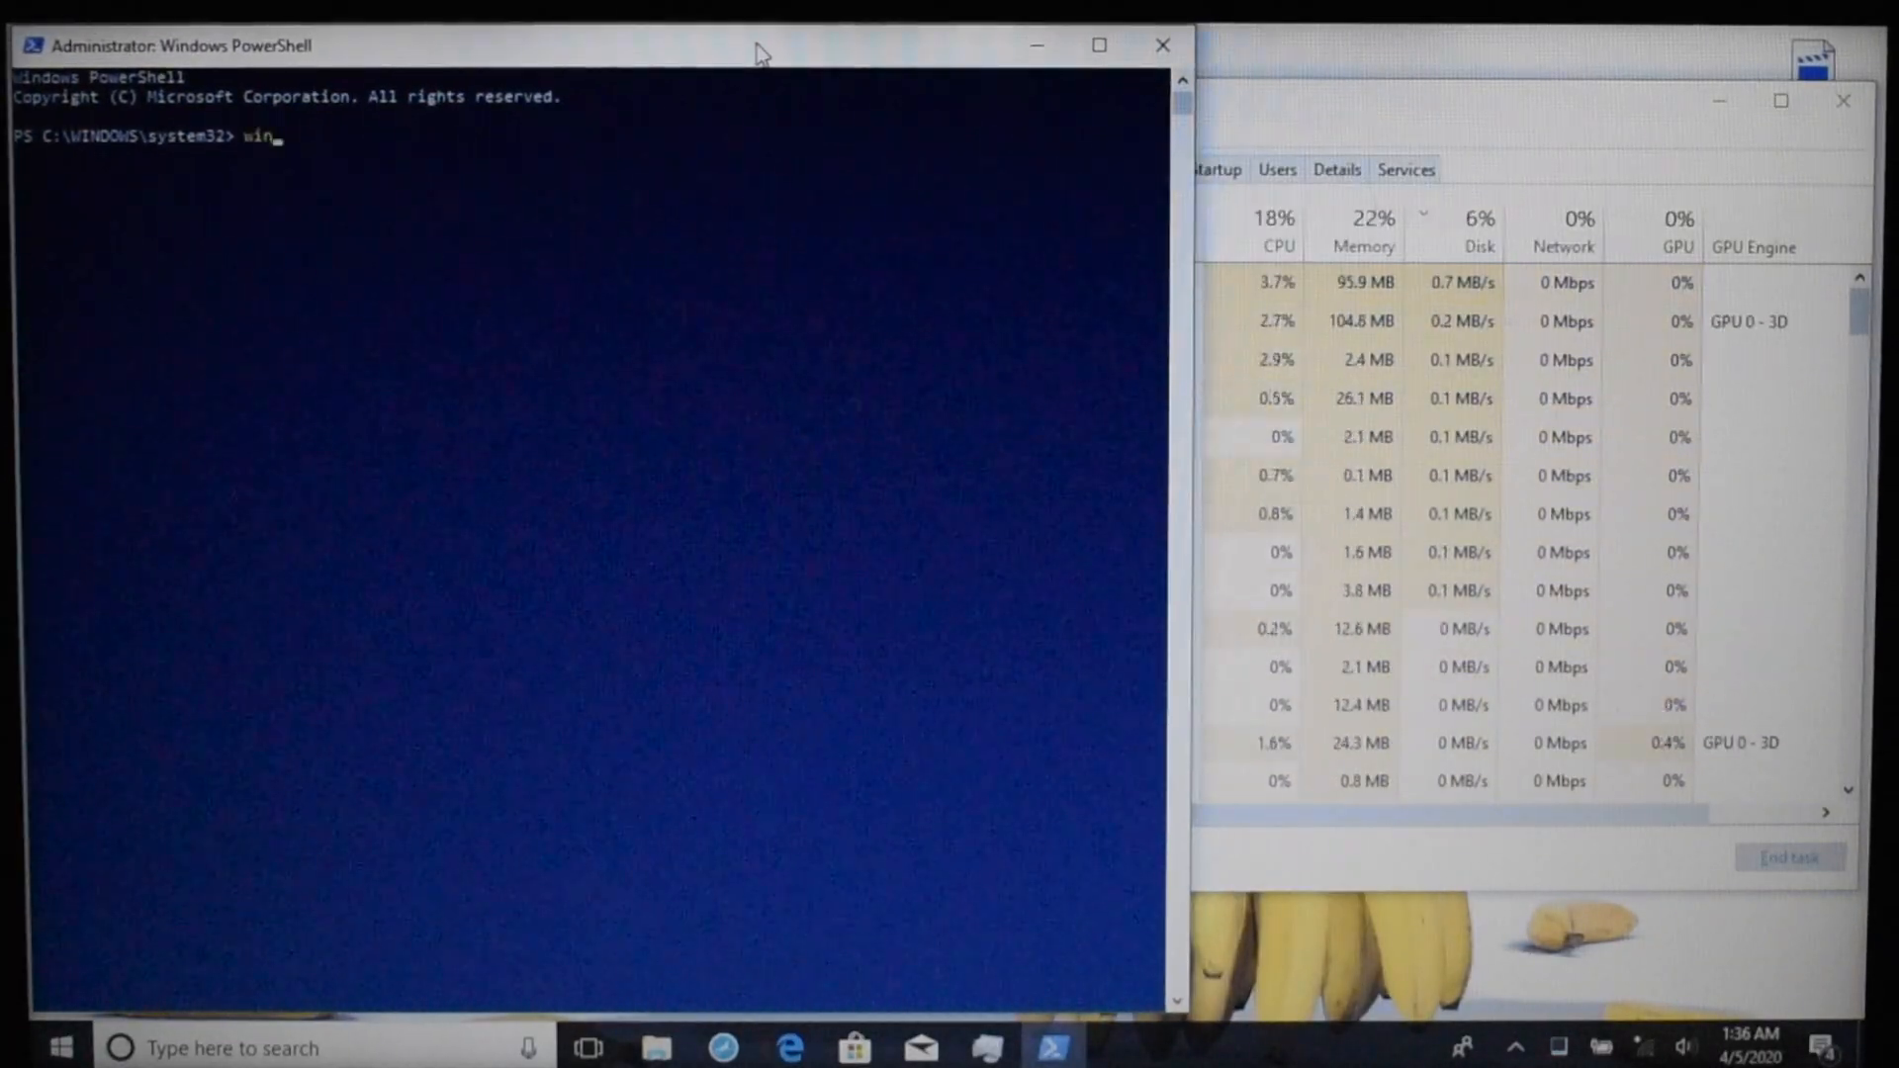
# Run the WinSAT formal assessment and enter 'powershell /c Get-WmiObject' while it completes.
pyautogui.press('Enter')
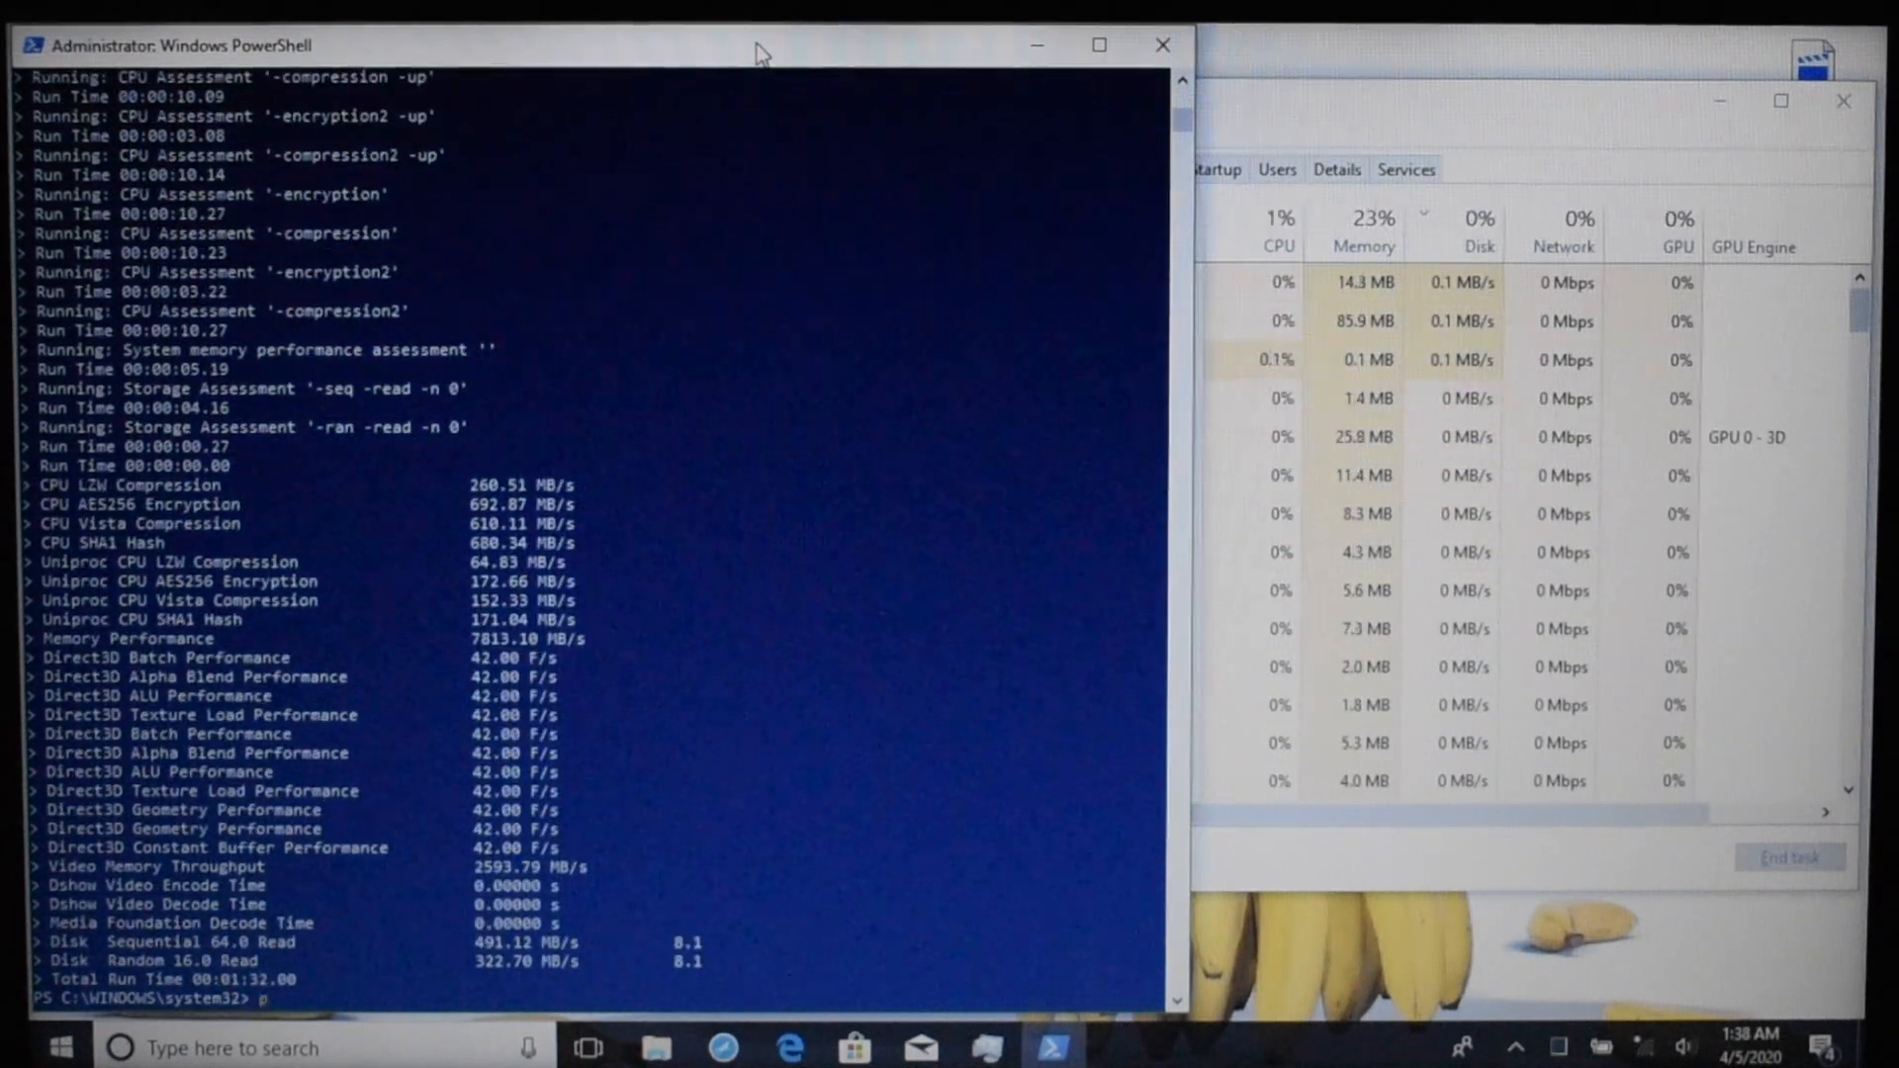
pyautogui.write('powershell /c Get-WmiObject')
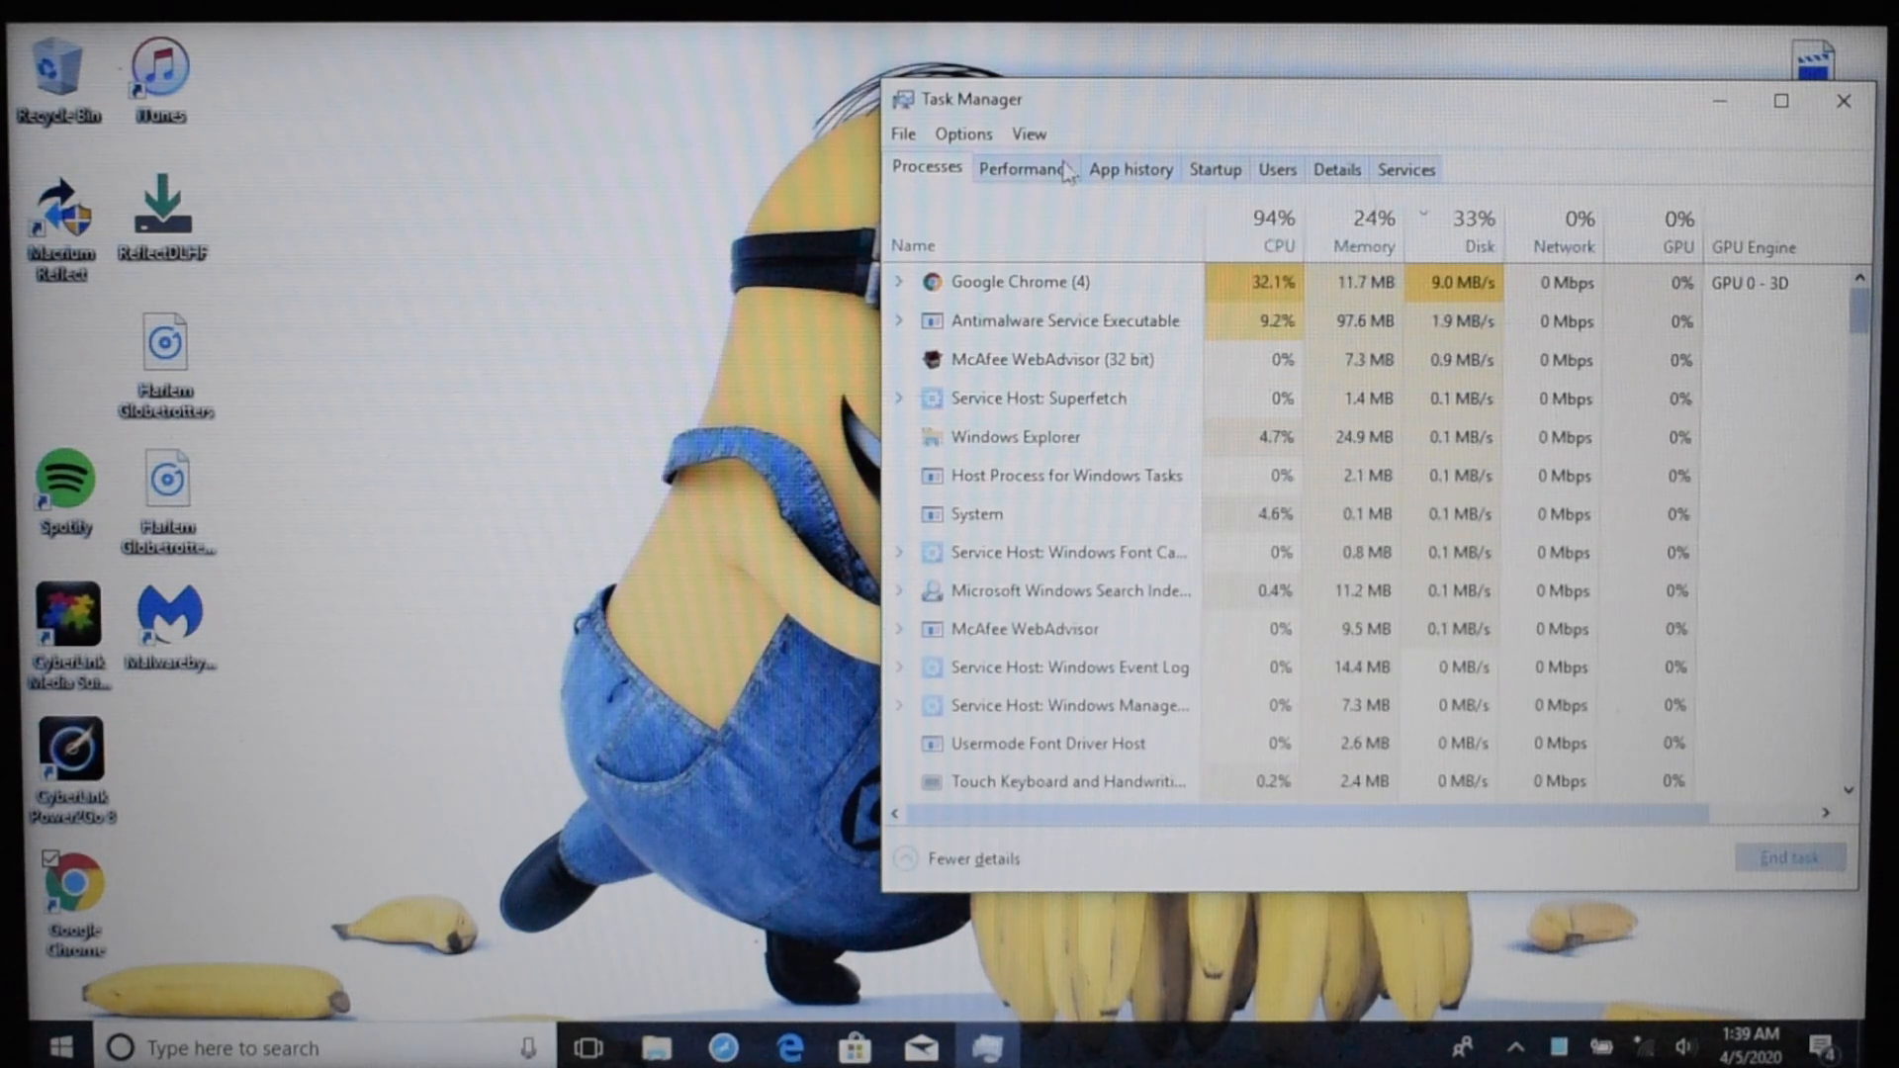
# Show the memory details: 8.0 GB DDR3 at 1867 MHz, one slot used.
pyautogui.click(1025, 170)
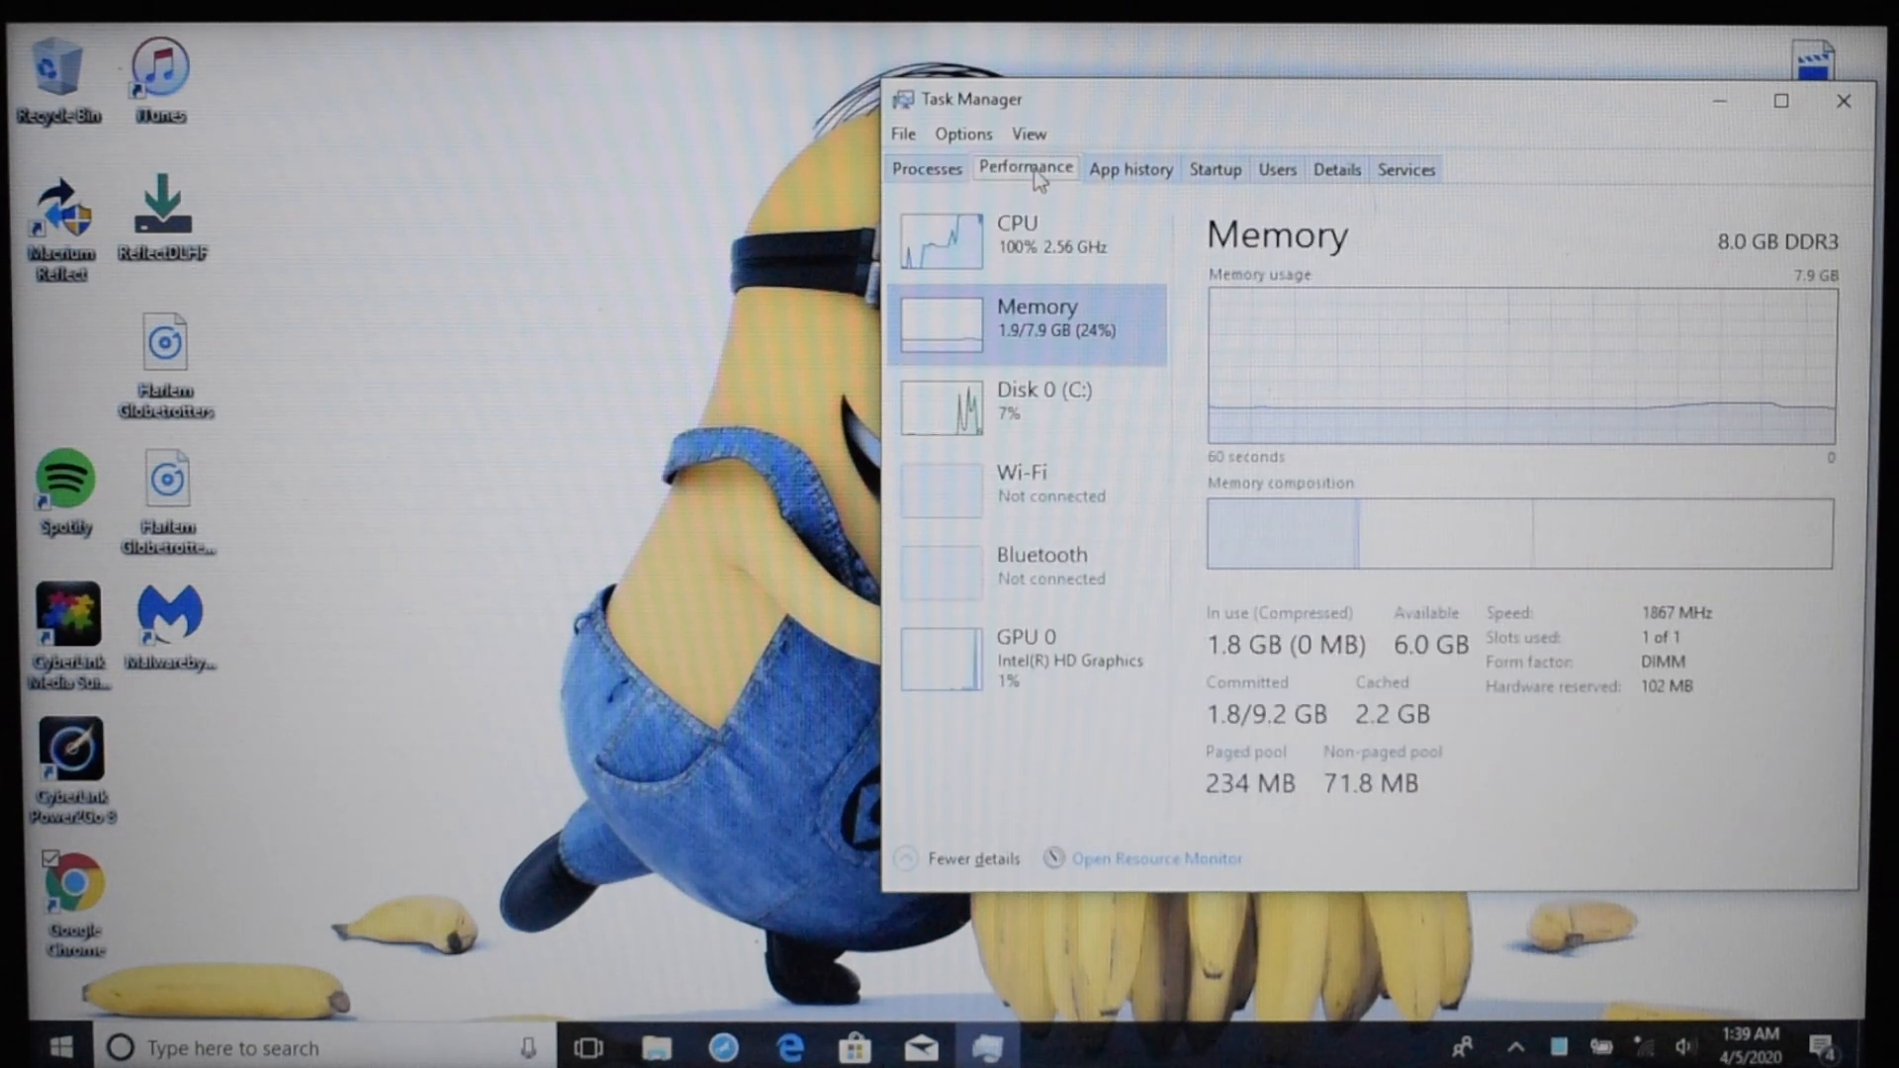